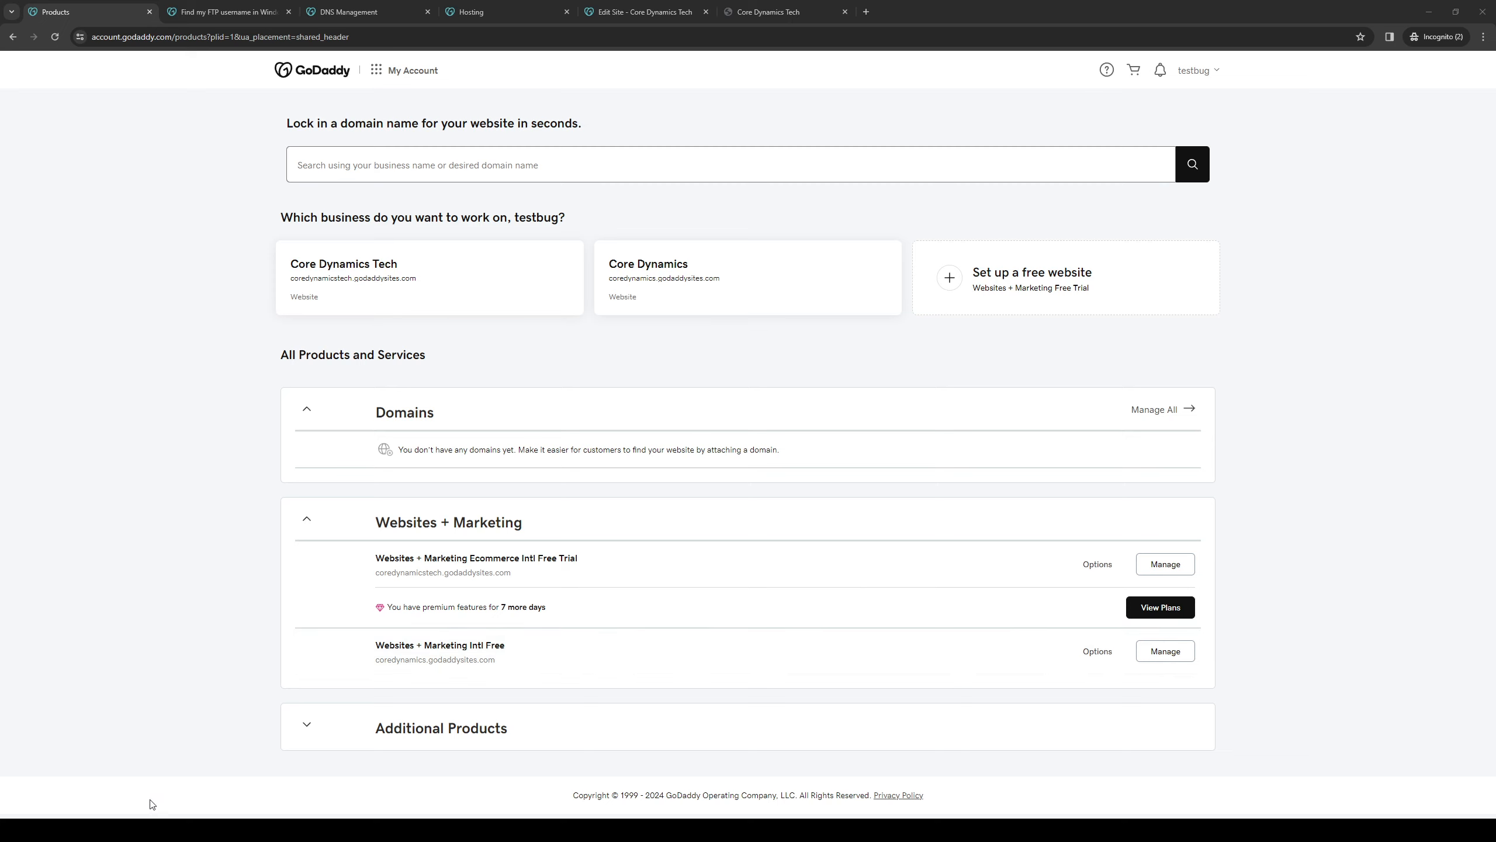
{"action": "mouse_move", "coordinate": [414, 549]}
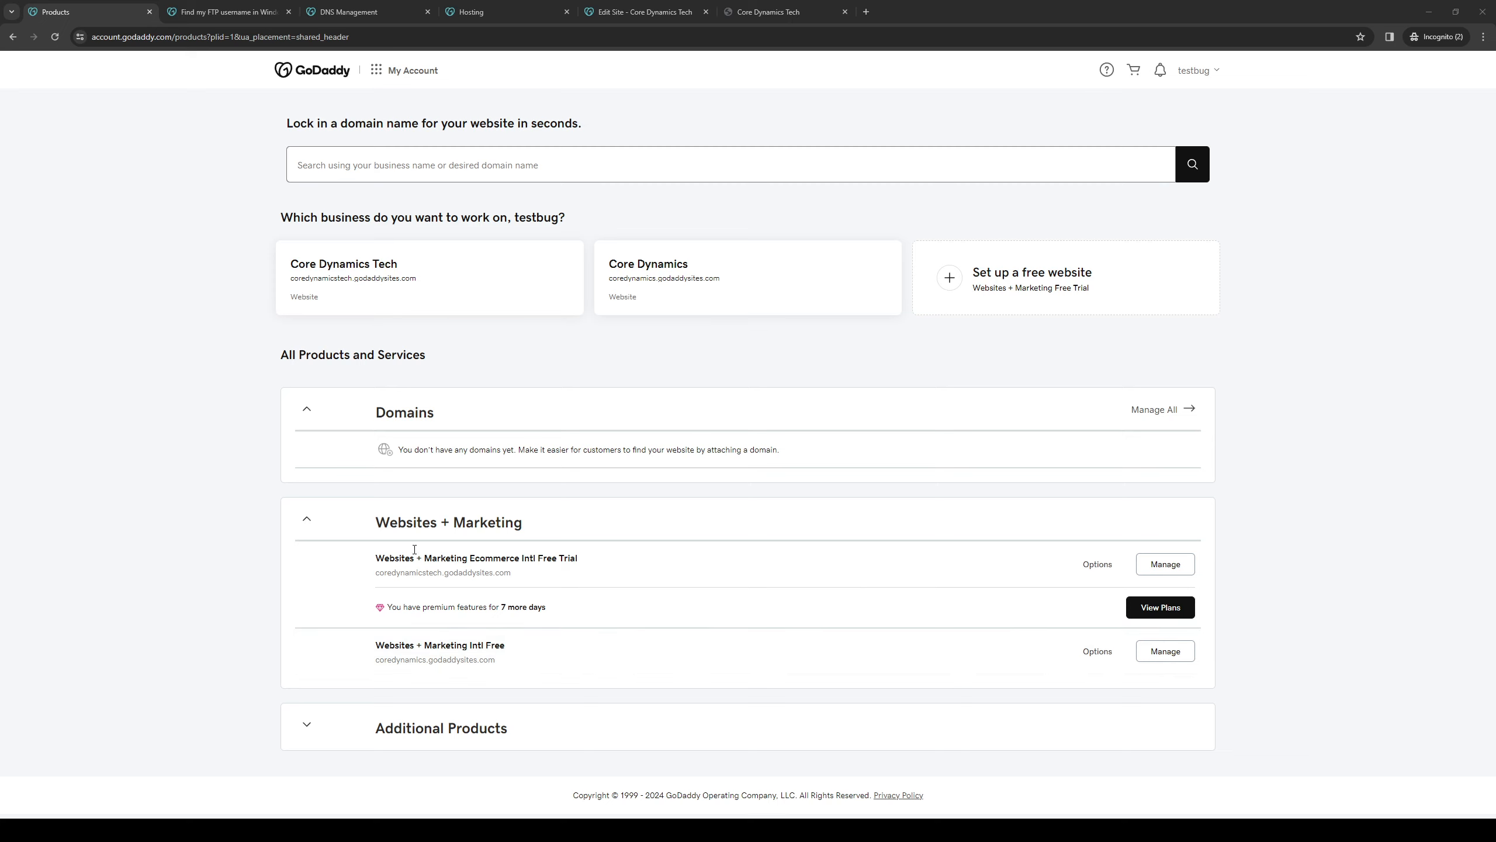
{"action": "mouse_move", "coordinate": [770, 518]}
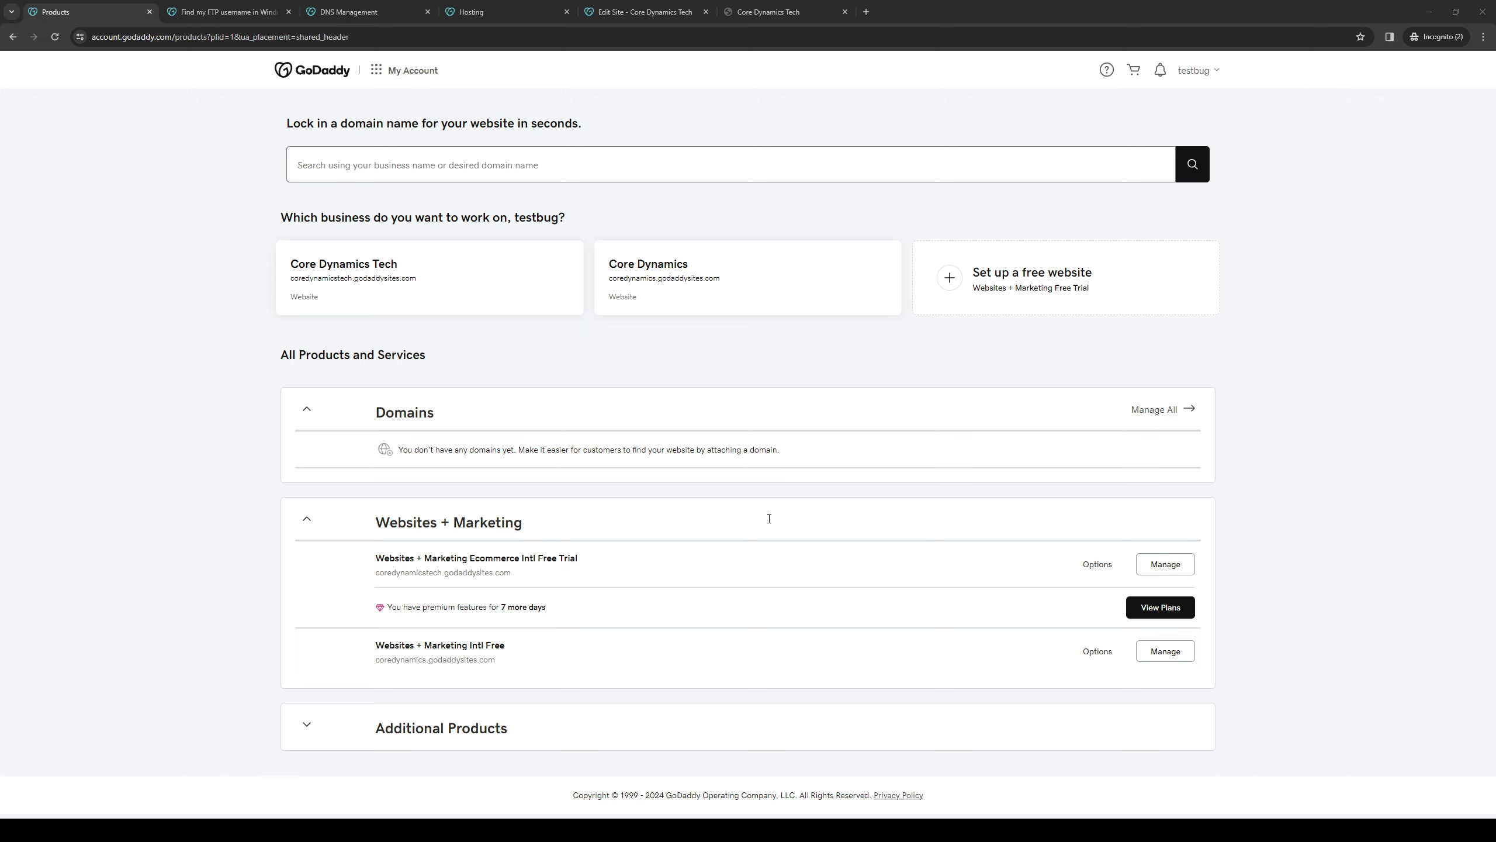
{"action": "mouse_move", "coordinate": [791, 532]}
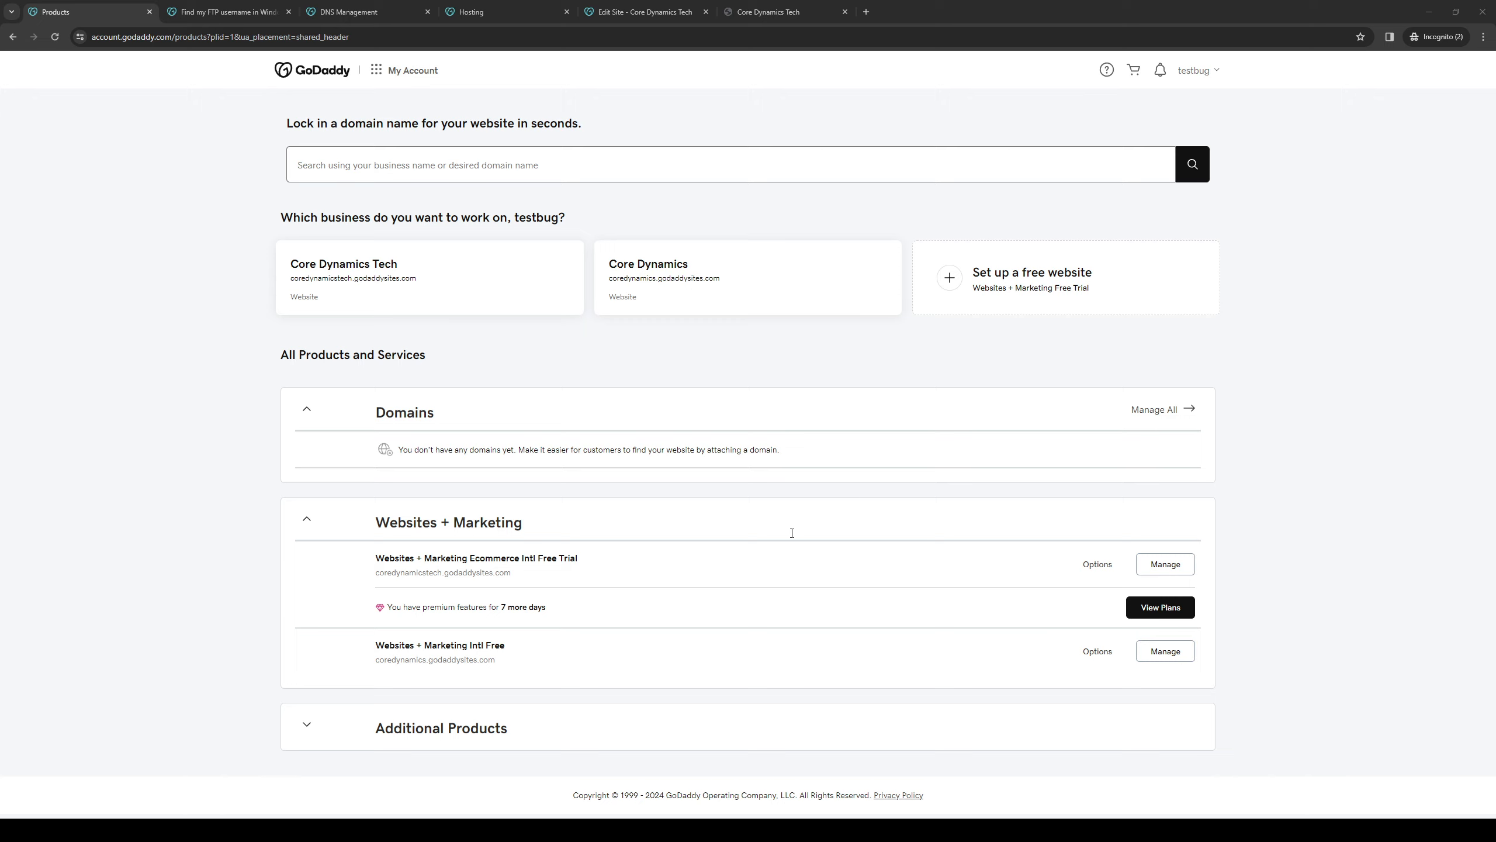
{"action": "mouse_move", "coordinate": [653, 540]}
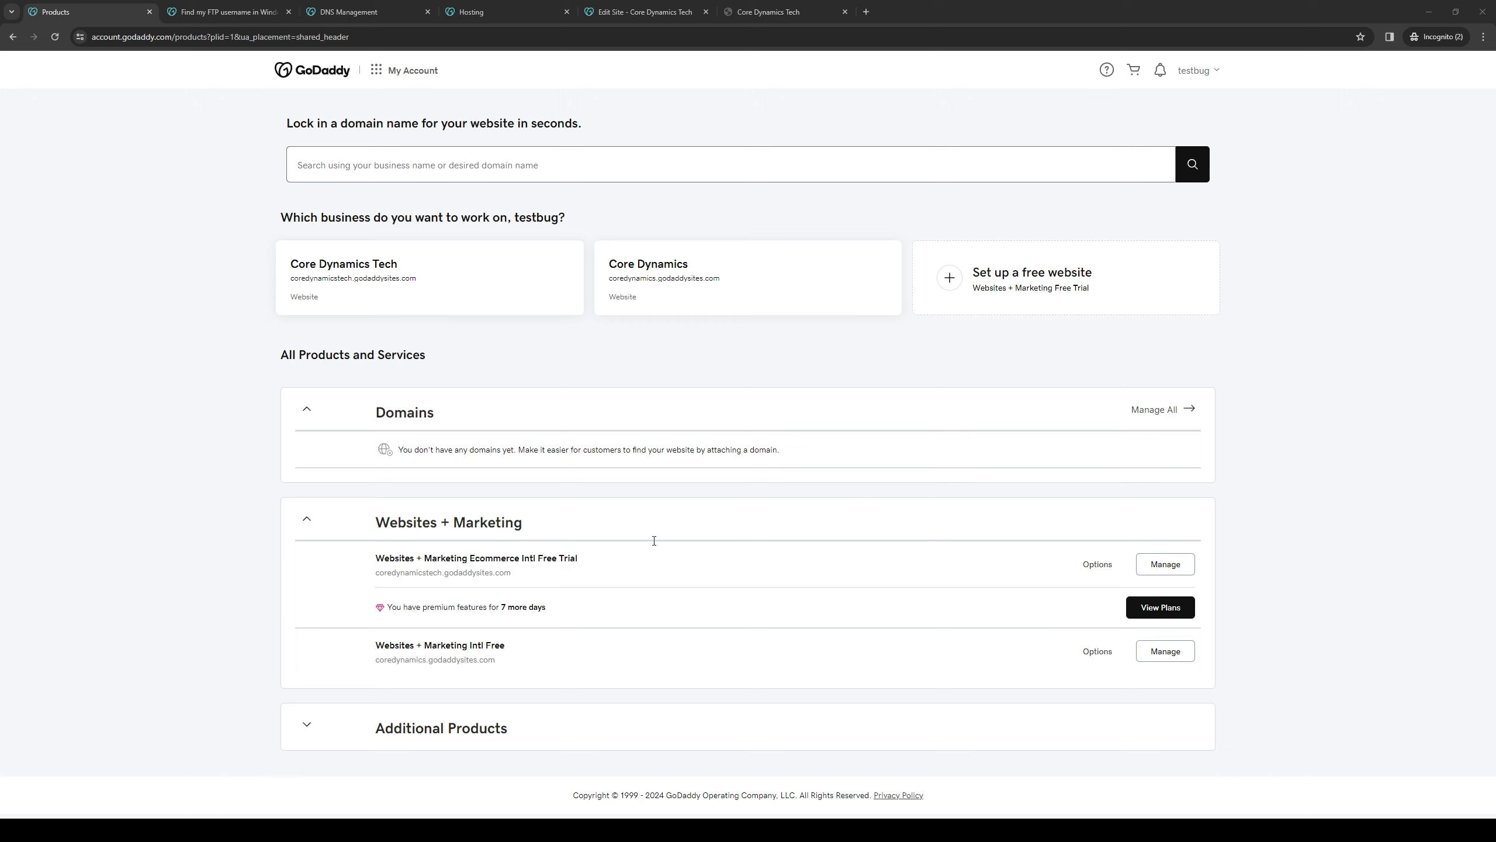
{"action": "mouse_move", "coordinate": [778, 531]}
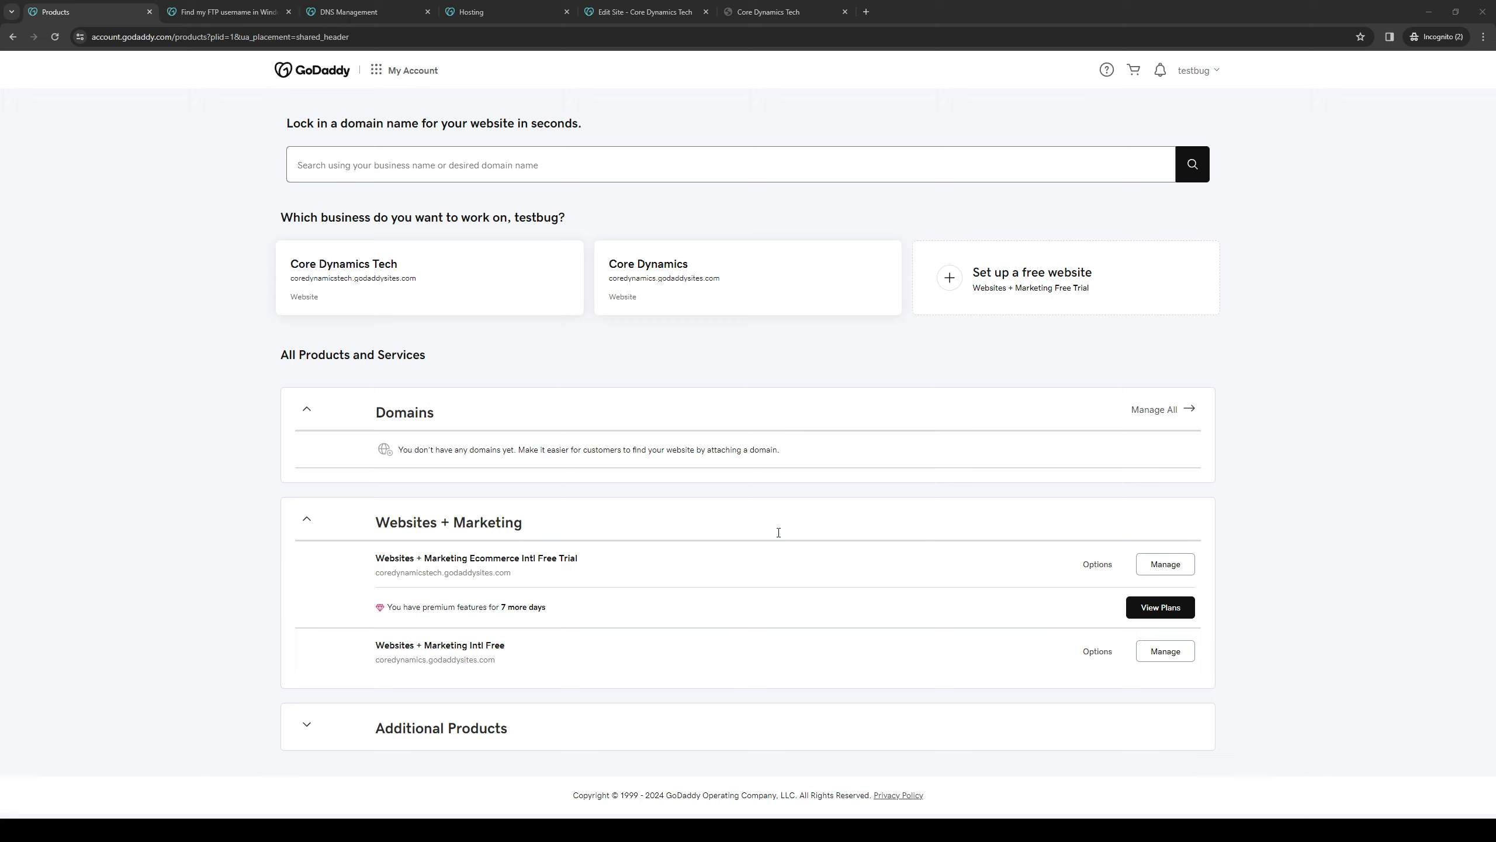
{"action": "mouse_move", "coordinate": [856, 502]}
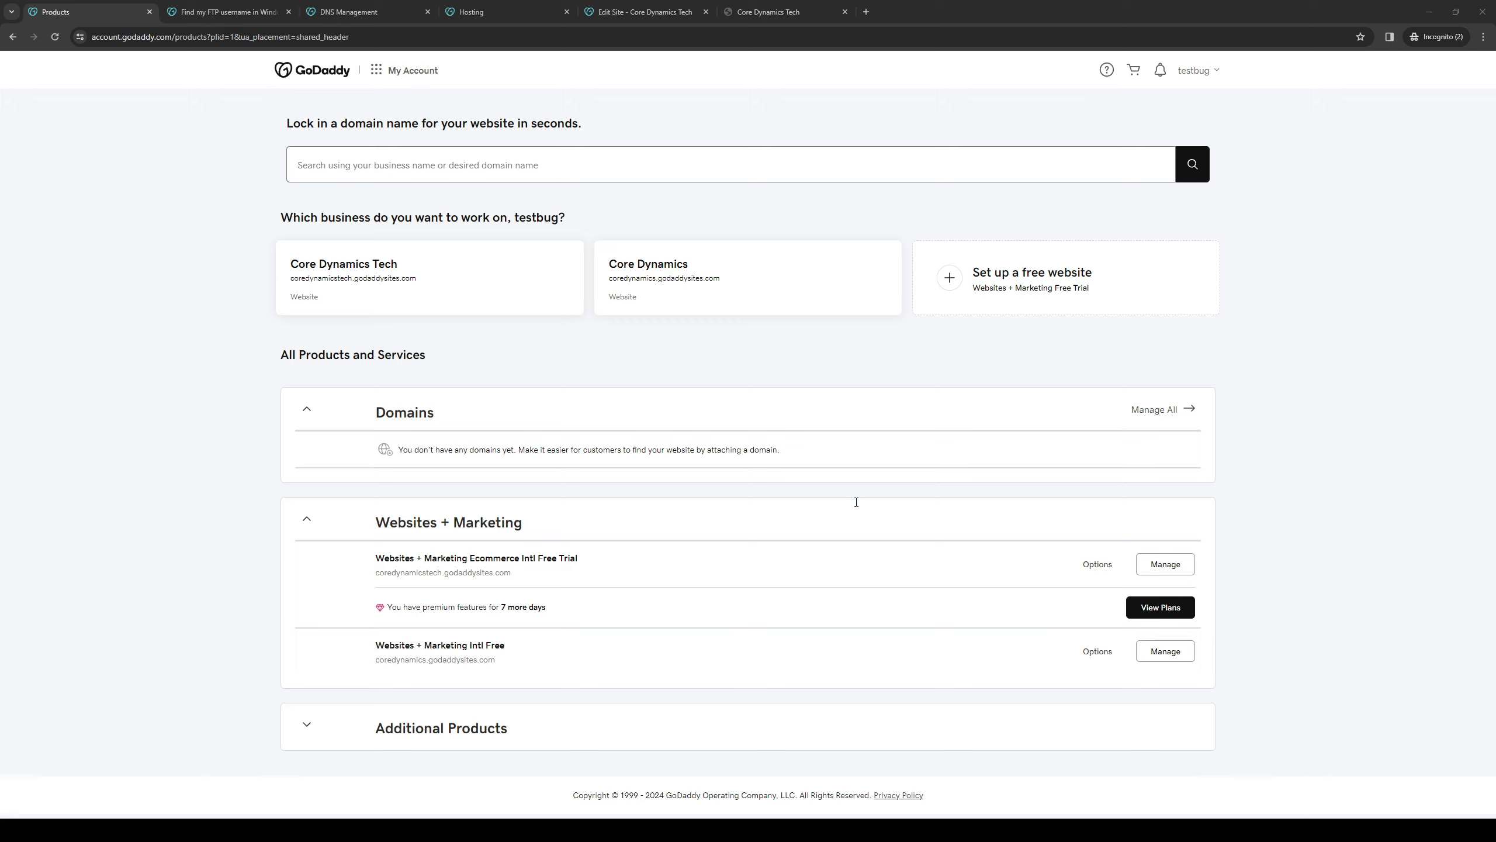
{"action": "mouse_move", "coordinate": [836, 542]}
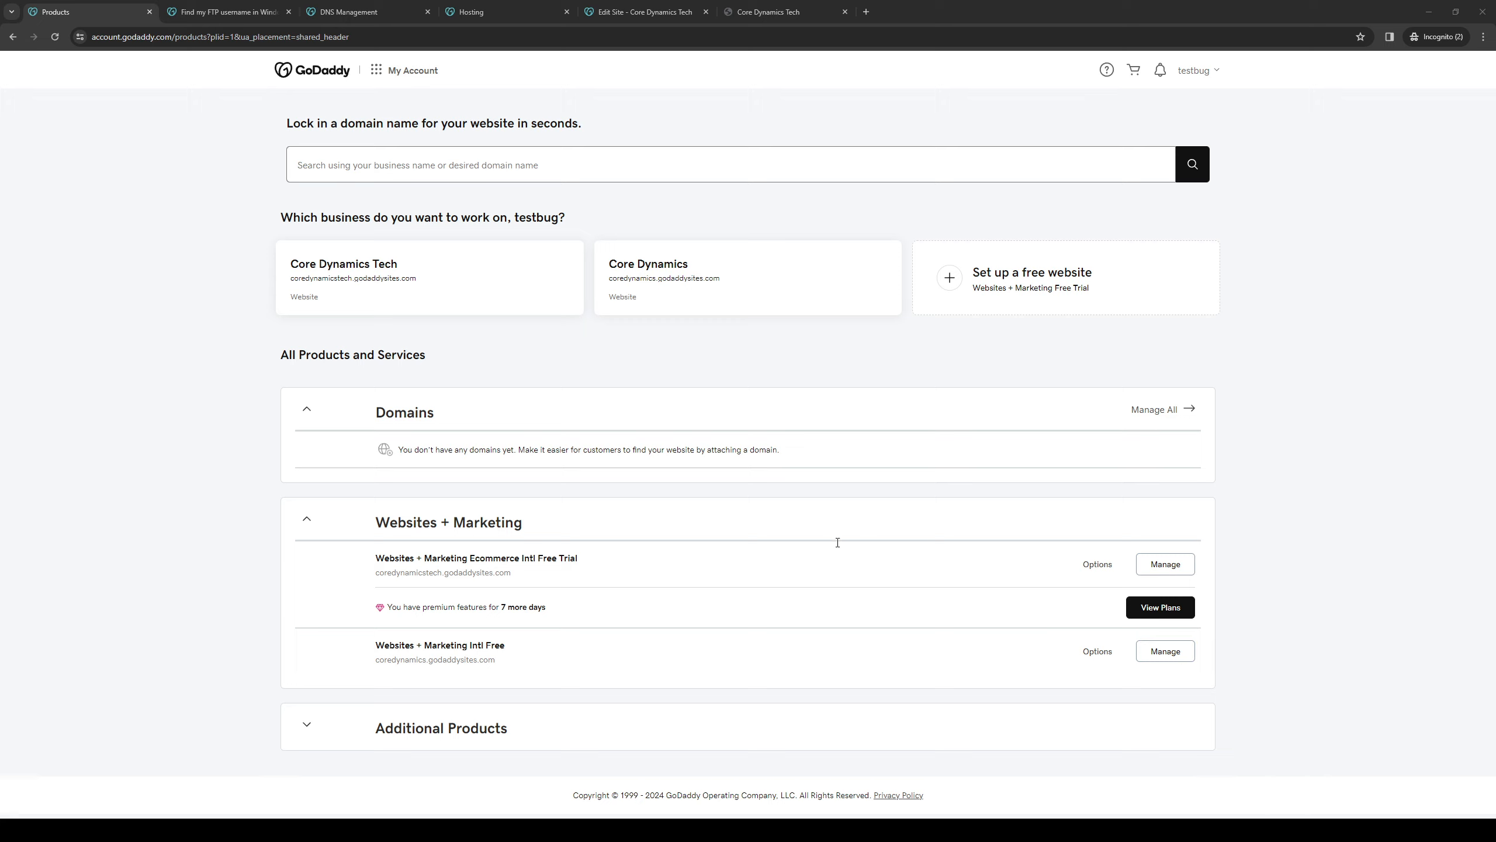
{"action": "mouse_move", "coordinate": [926, 449]}
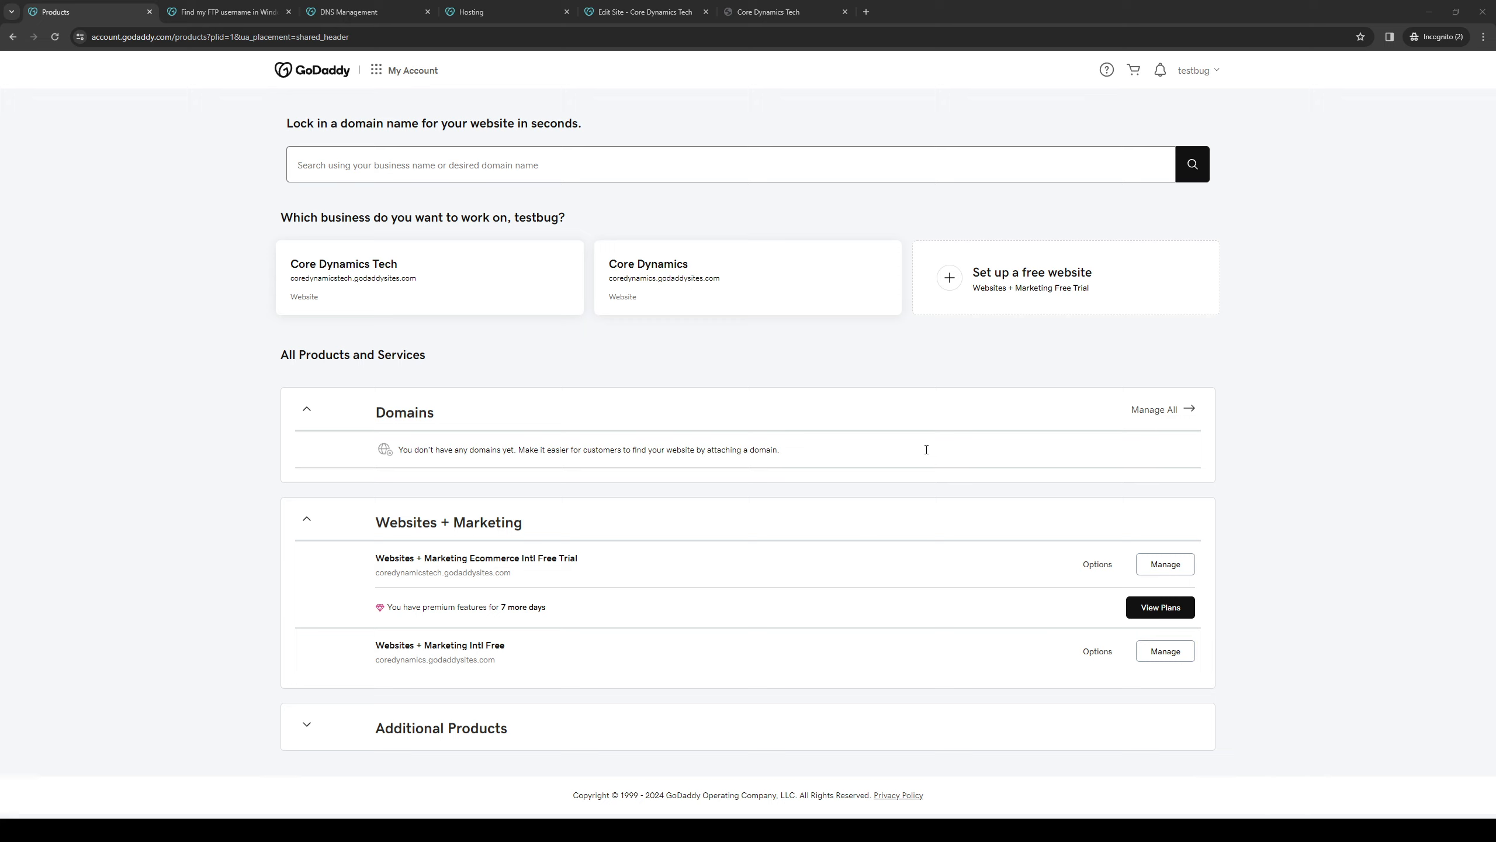
{"action": "mouse_move", "coordinate": [889, 552]}
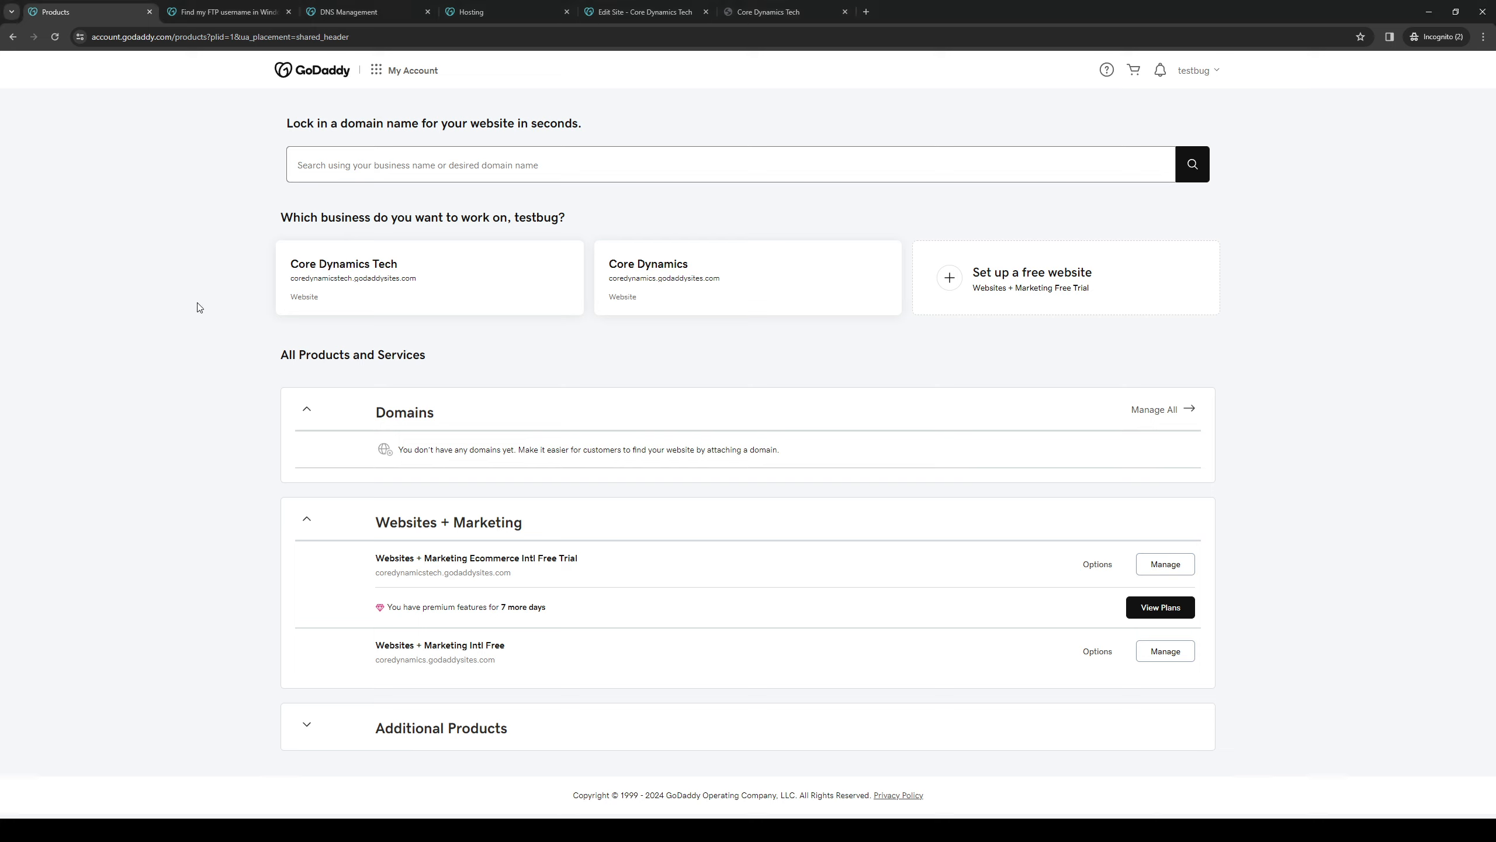
{"action": "mouse_move", "coordinate": [446, 322]}
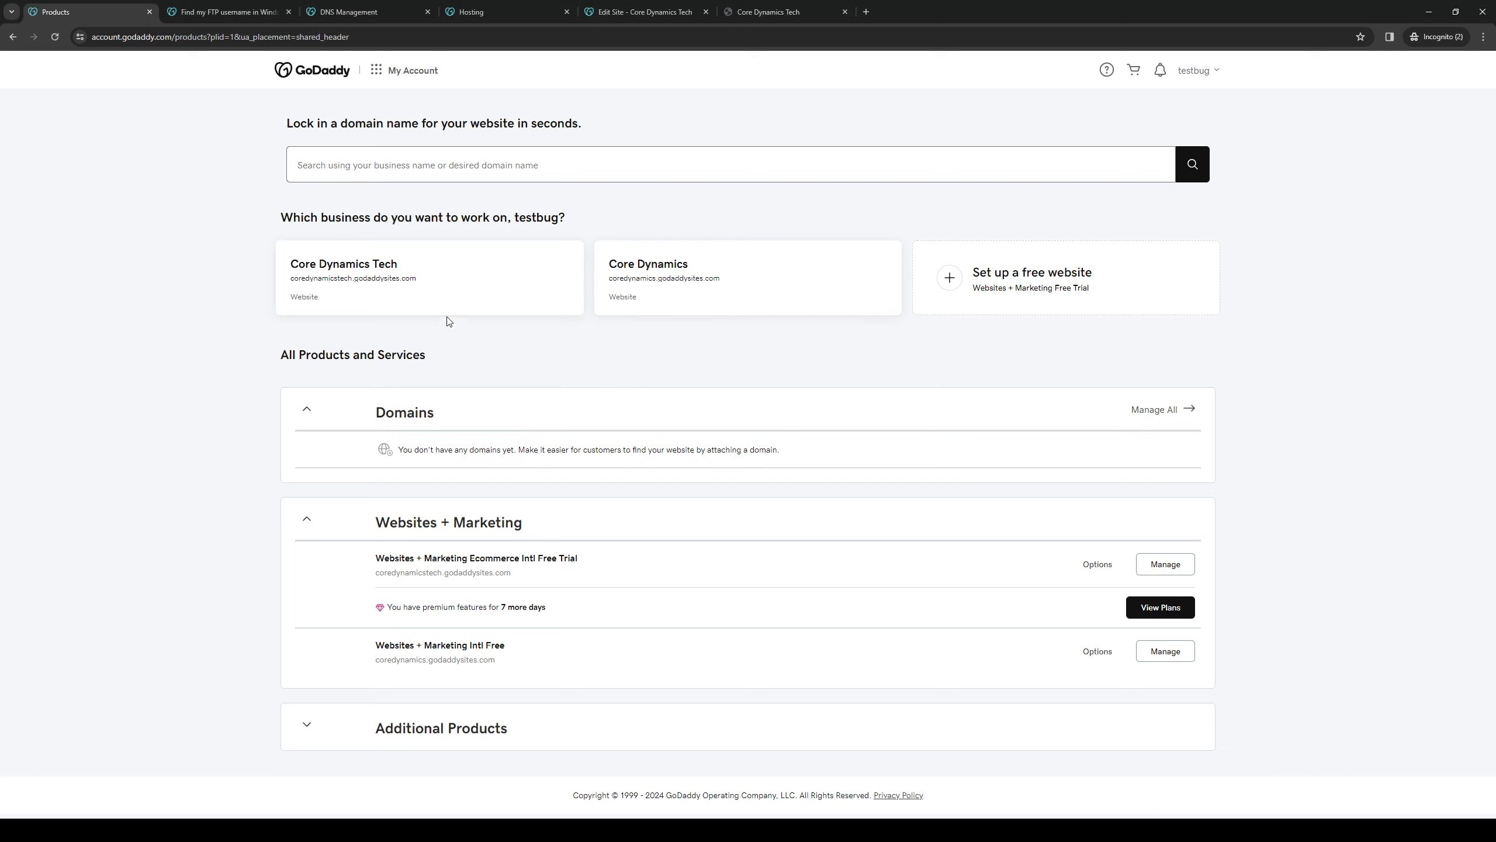
Open the Core Dynamics Tech business card to load its website dashboard.
{"action": "left_click", "coordinate": [428, 278]}
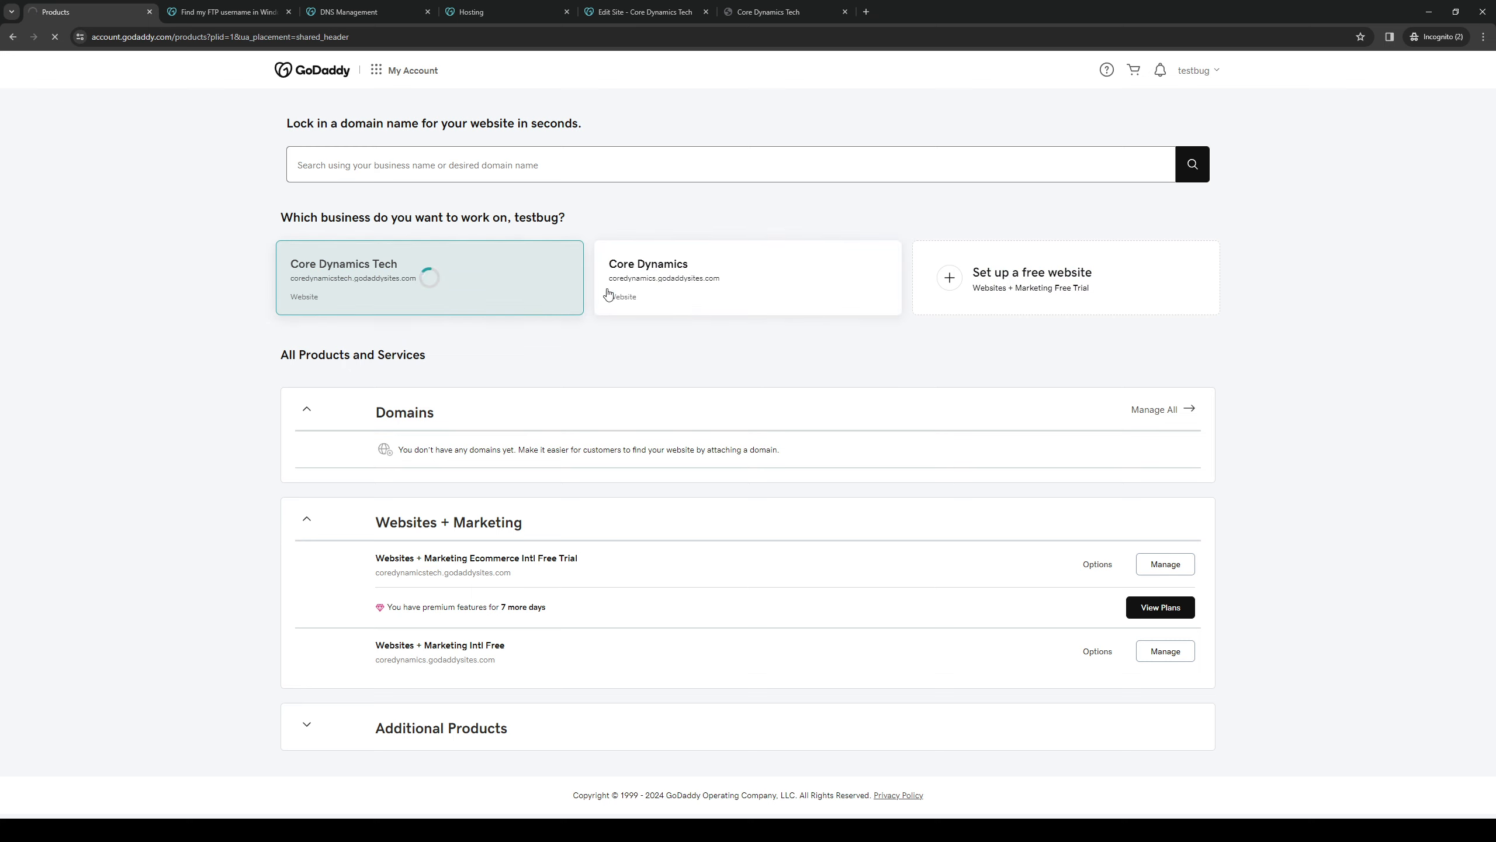
{"action": "left_click", "coordinate": [430, 278]}
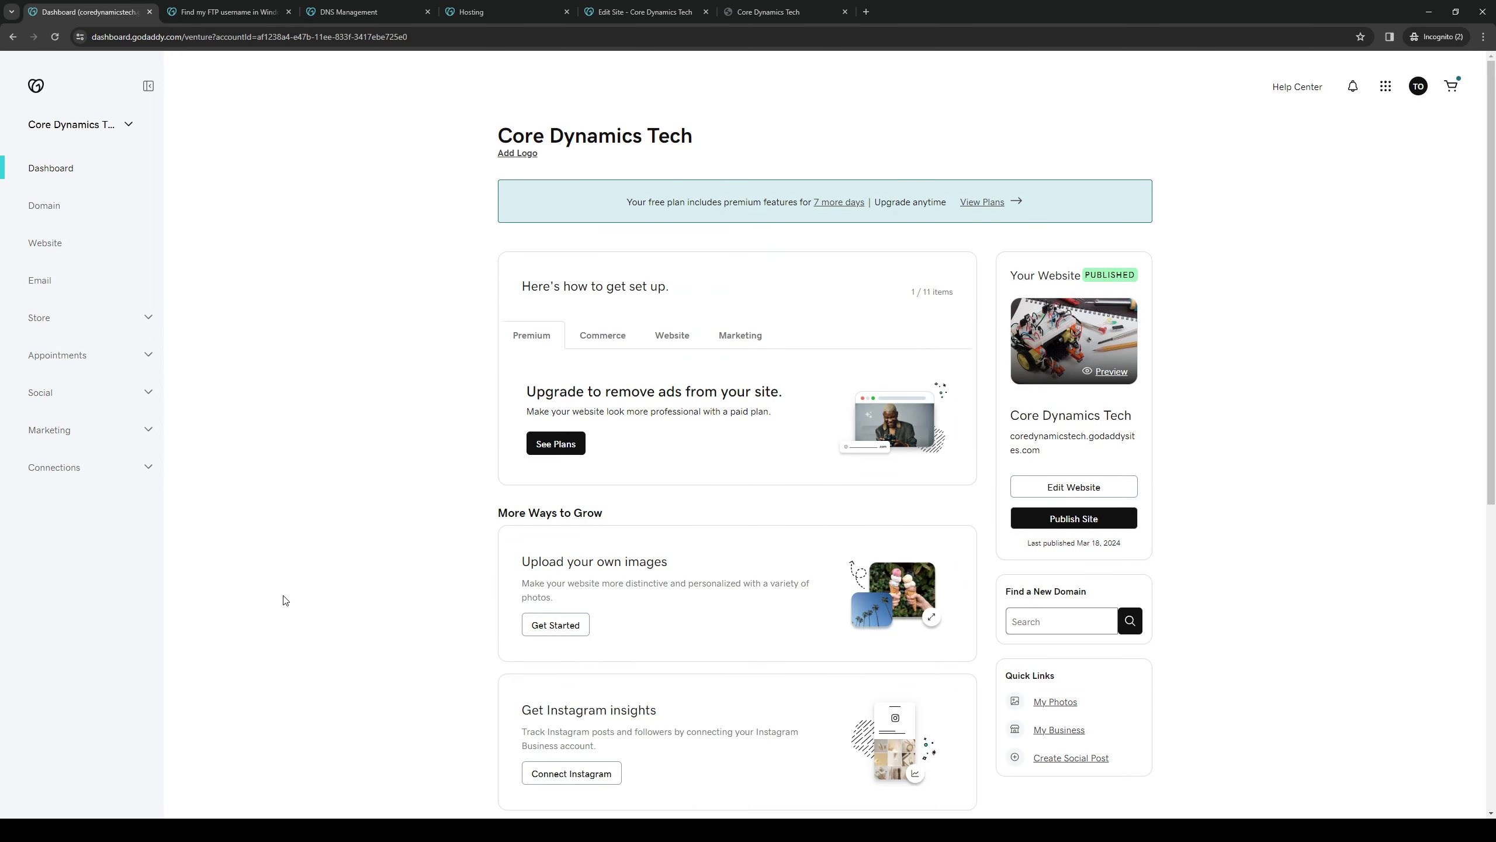
{"action": "mouse_move", "coordinate": [340, 456]}
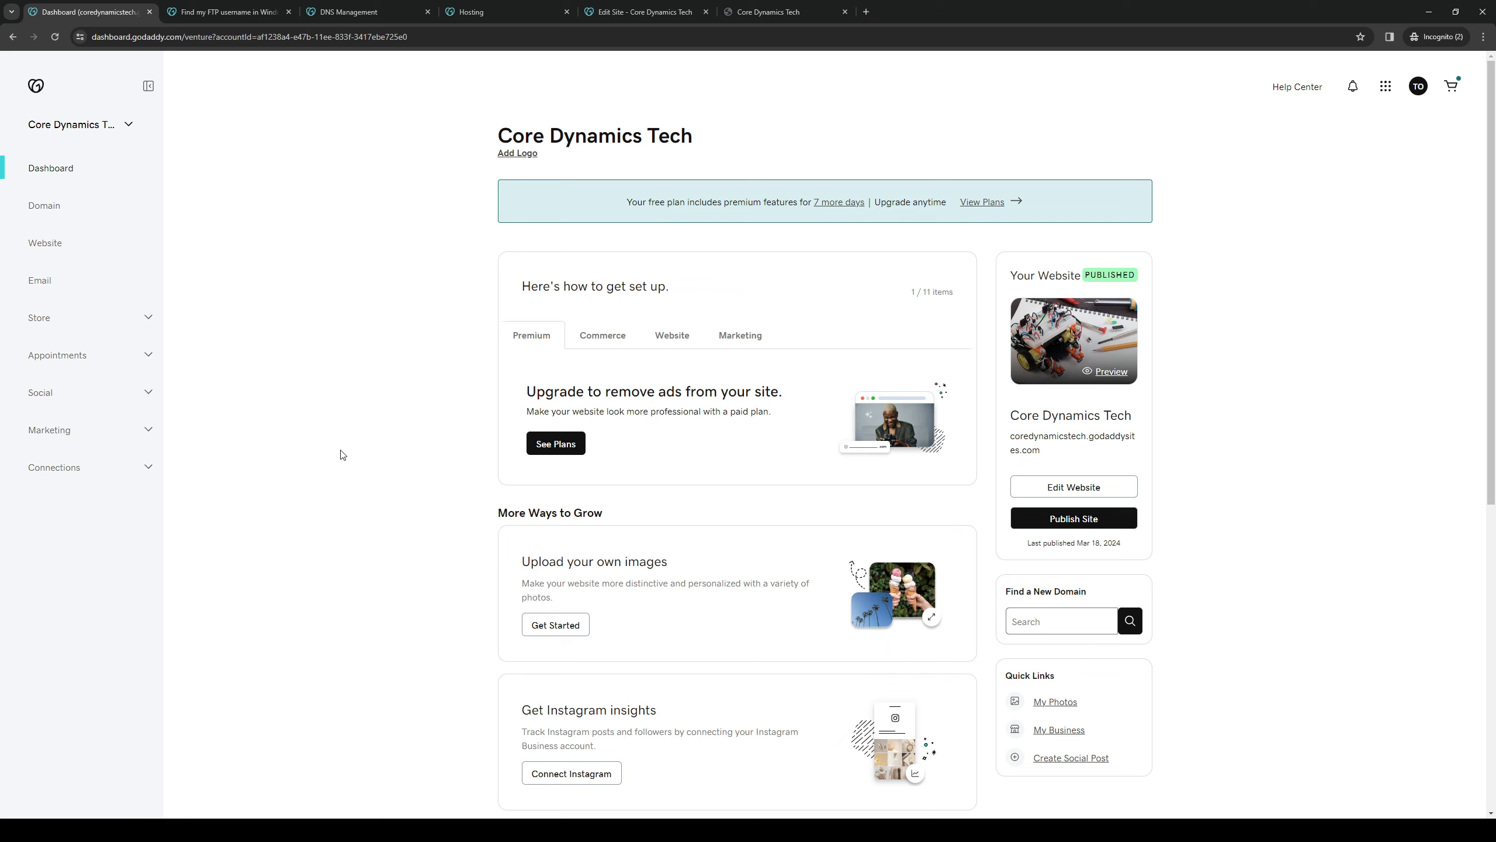
{"action": "mouse_move", "coordinate": [690, 366]}
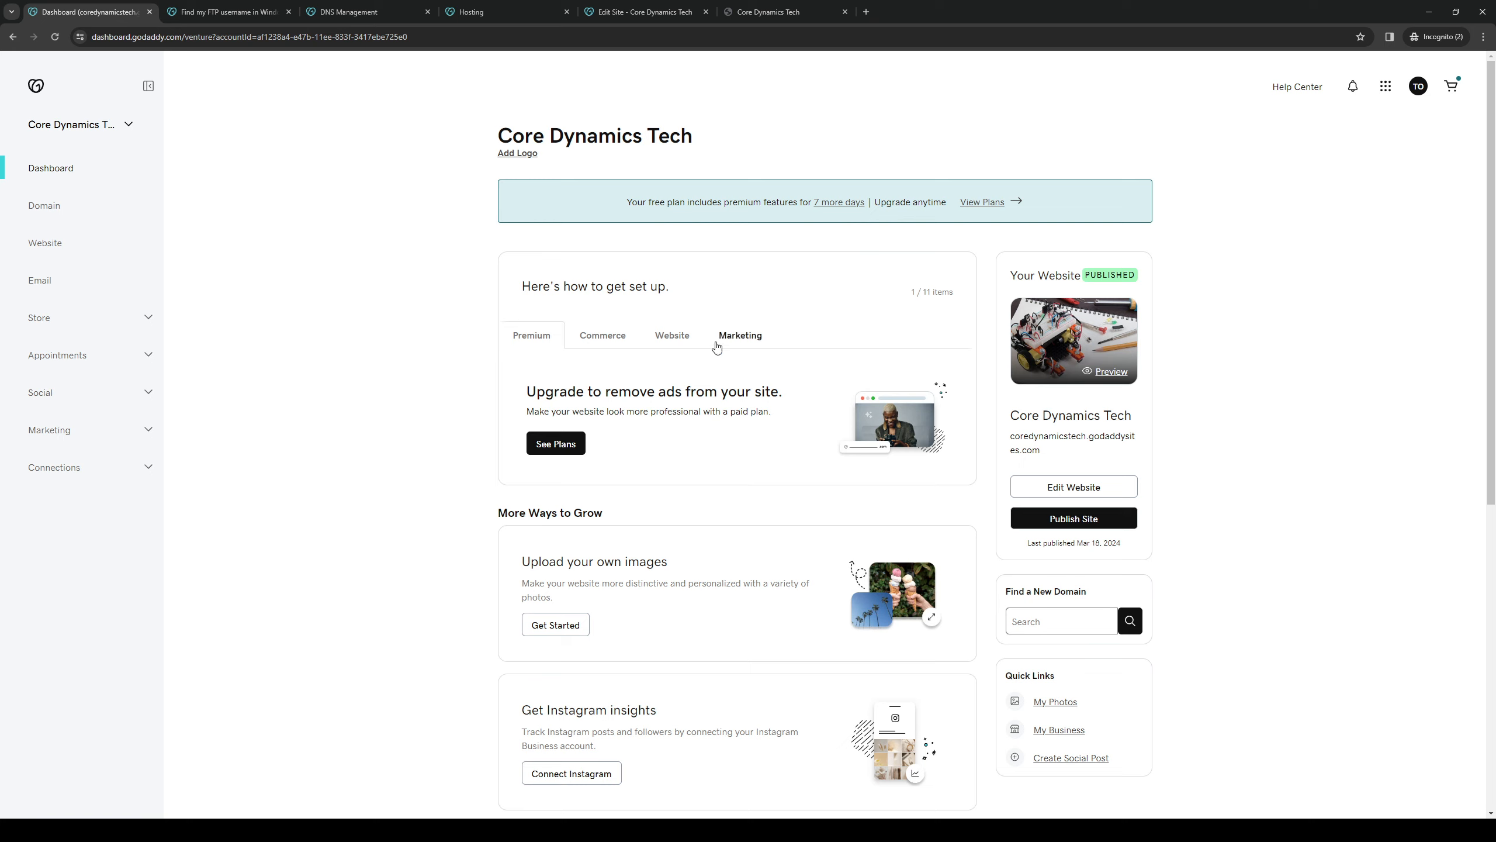
{"action": "mouse_move", "coordinate": [630, 503]}
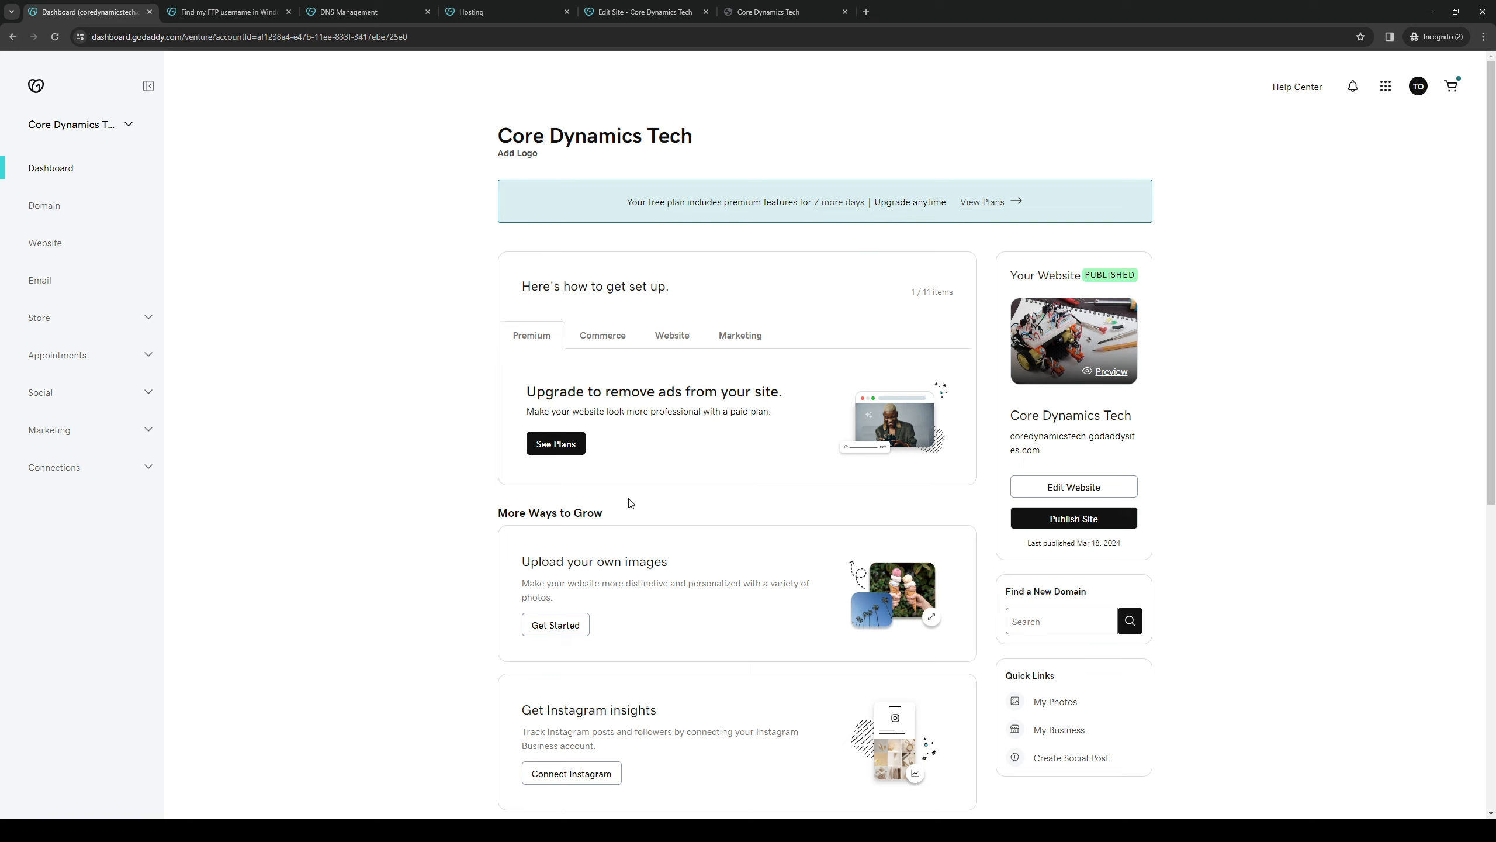
{"action": "mouse_move", "coordinate": [1443, 179]}
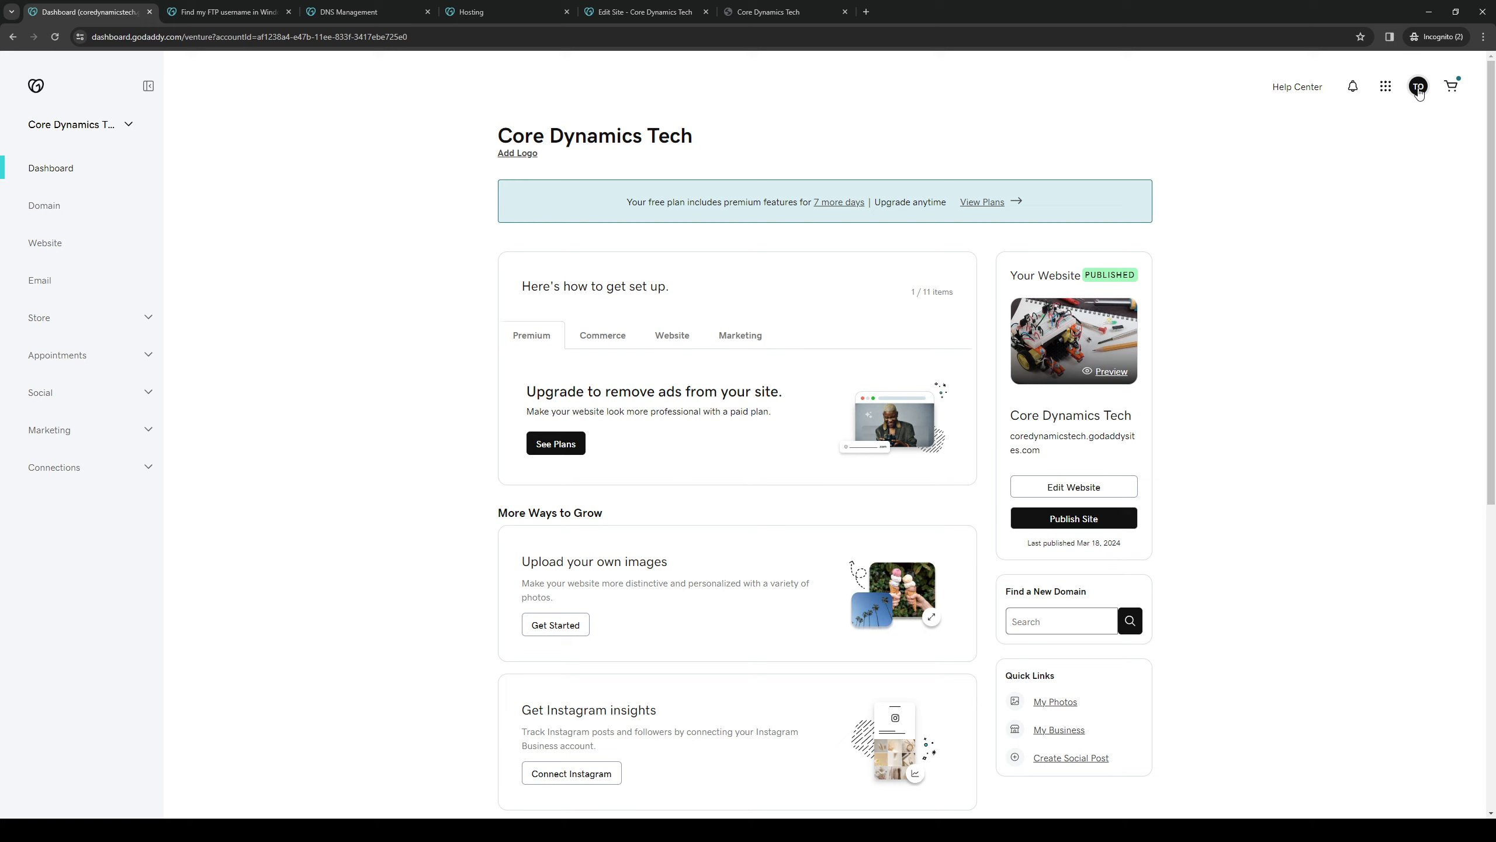
Go to My Products from the account menu, then view the FTP username help article.
{"action": "left_click", "coordinate": [1418, 86]}
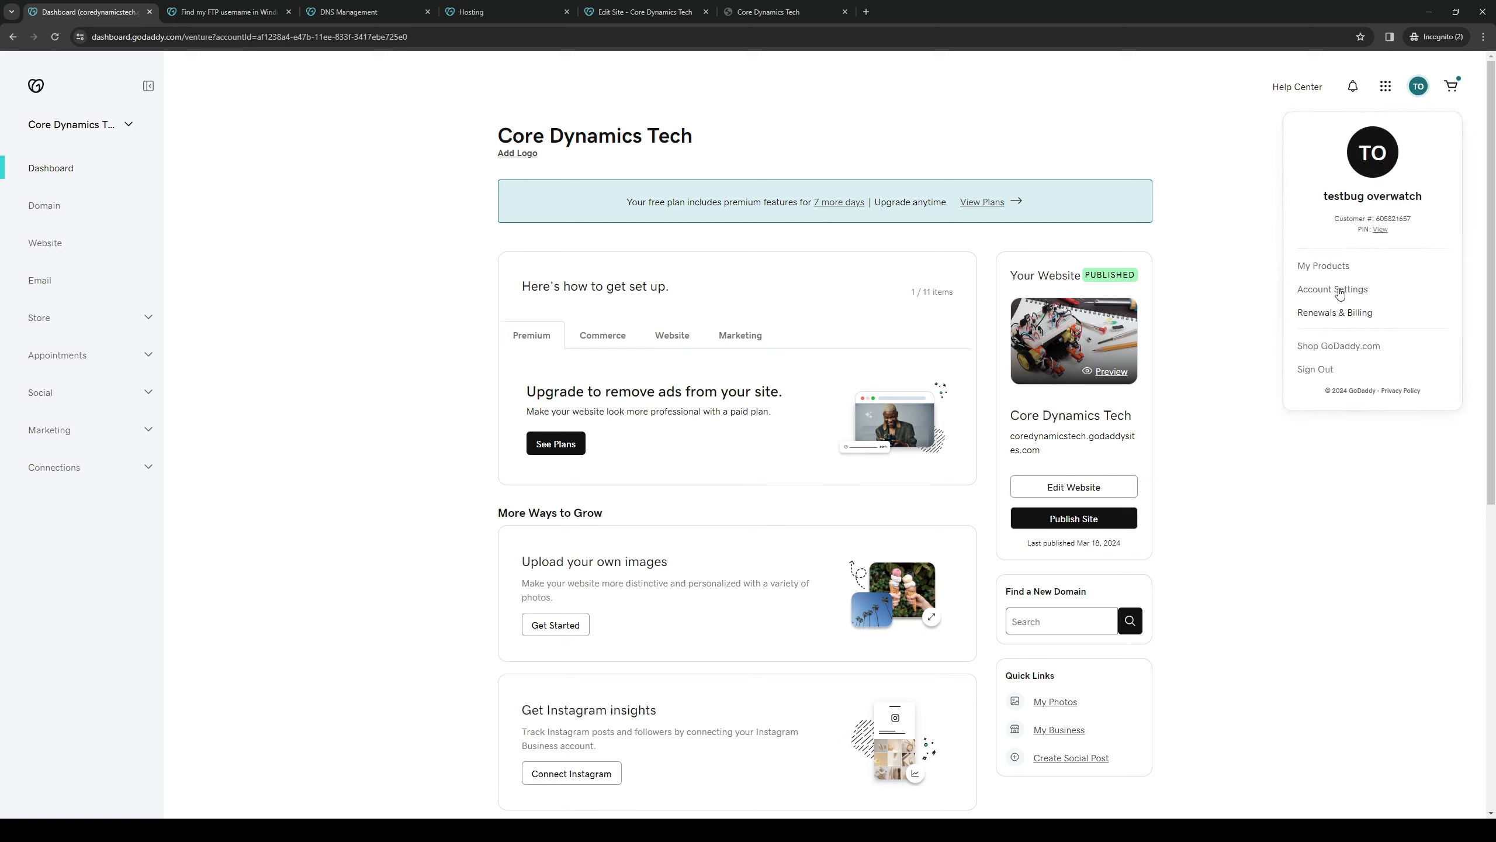
{"action": "left_click", "coordinate": [1332, 289]}
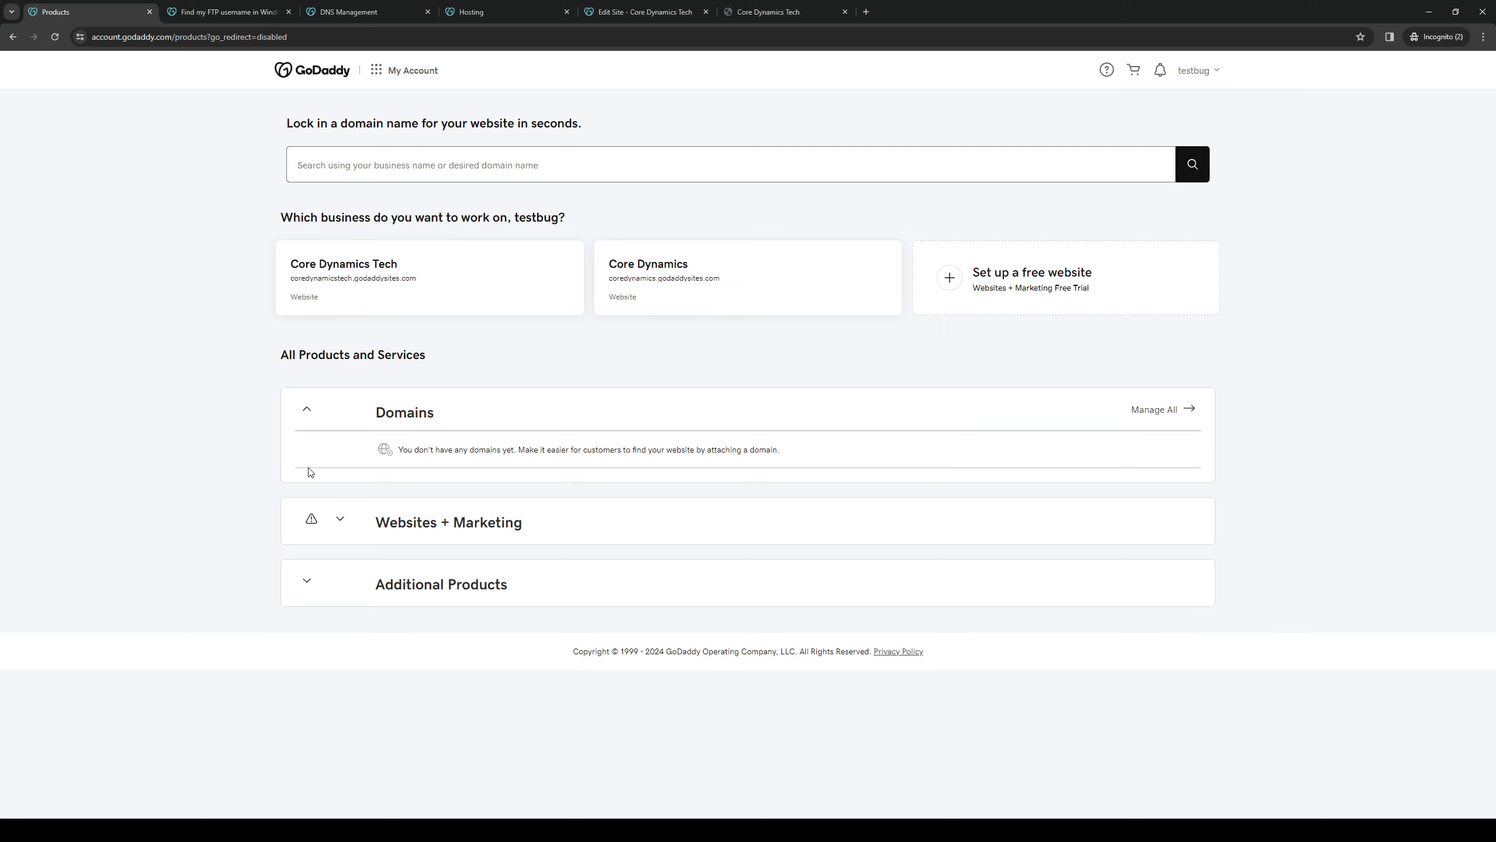
{"action": "mouse_move", "coordinate": [191, 429]}
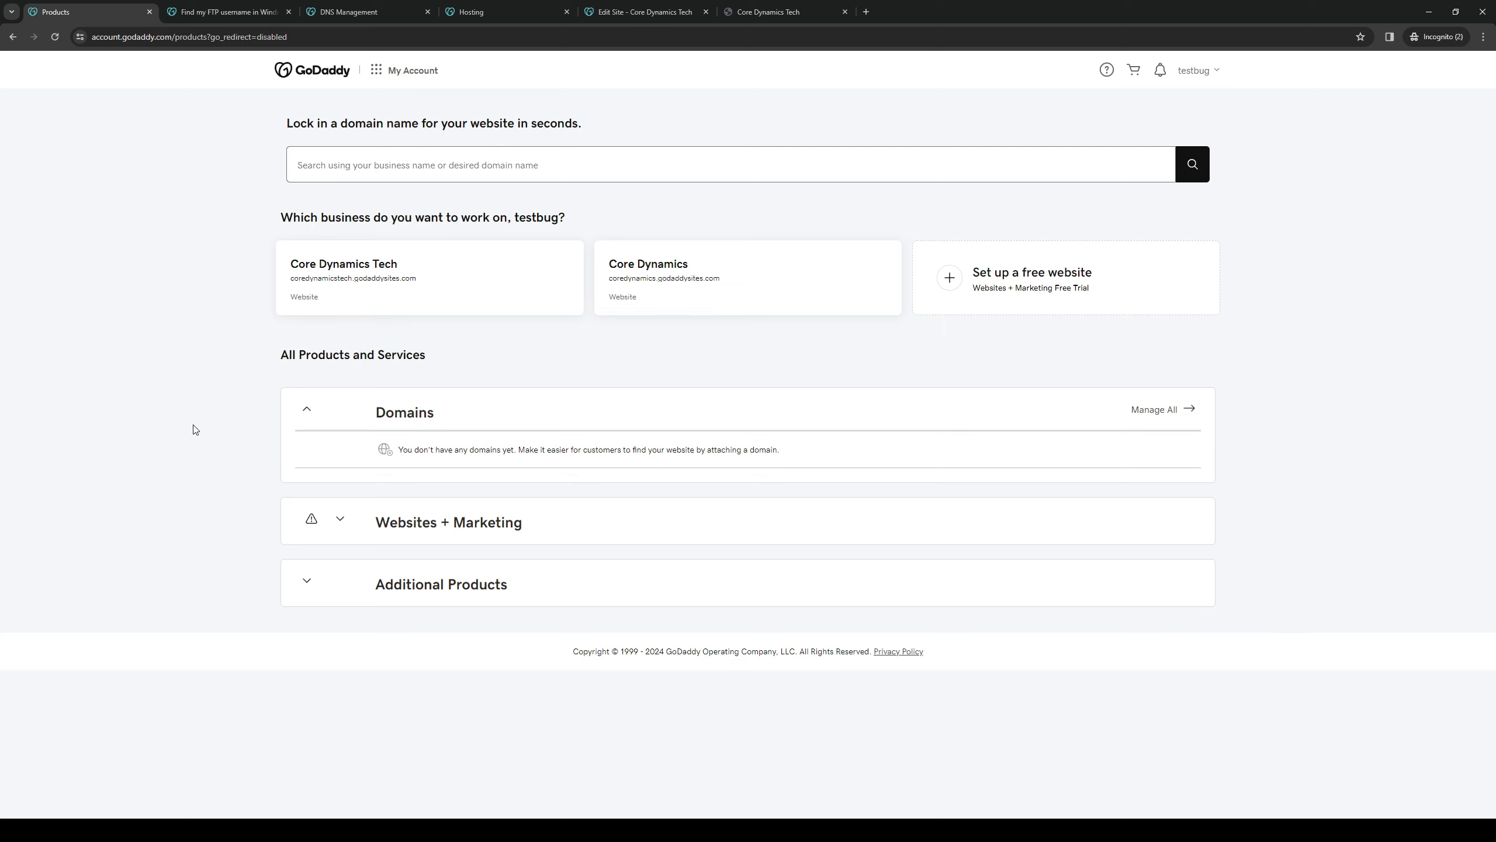
{"action": "mouse_move", "coordinate": [247, 404]}
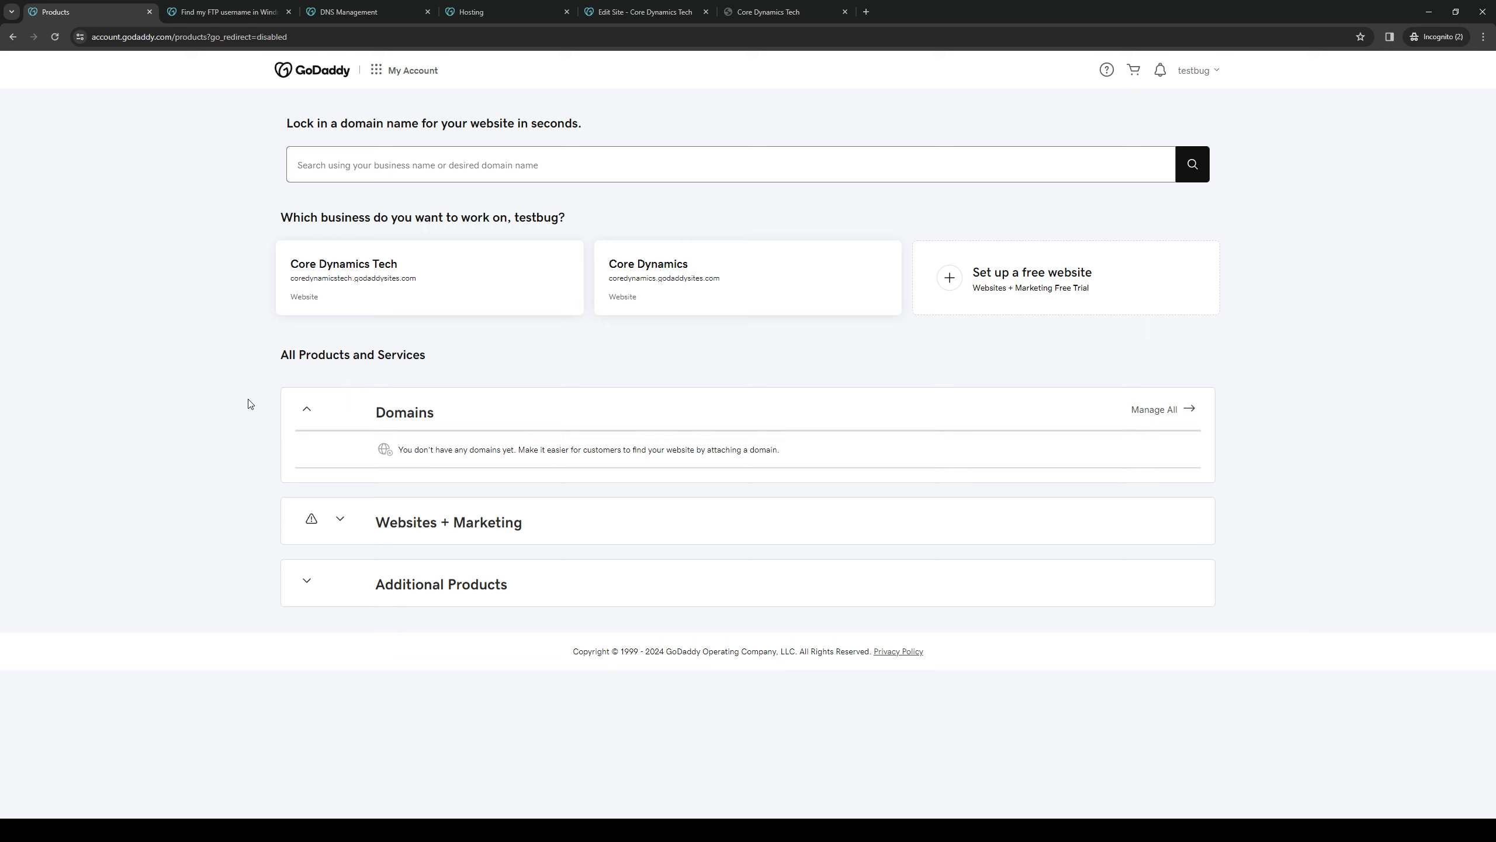
{"action": "mouse_move", "coordinate": [451, 575]}
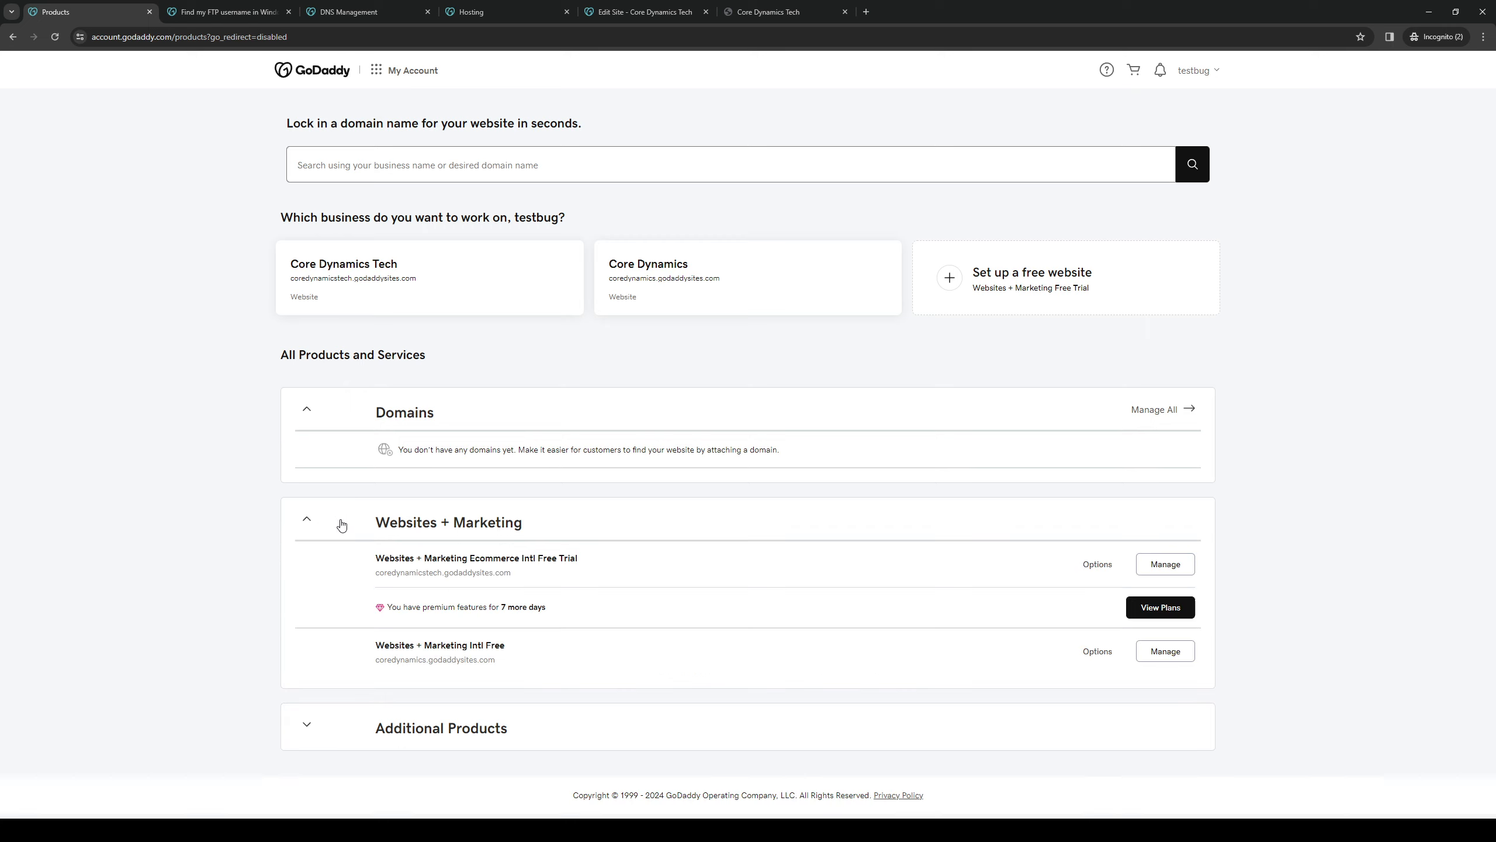
{"action": "left_click", "coordinate": [226, 11]}
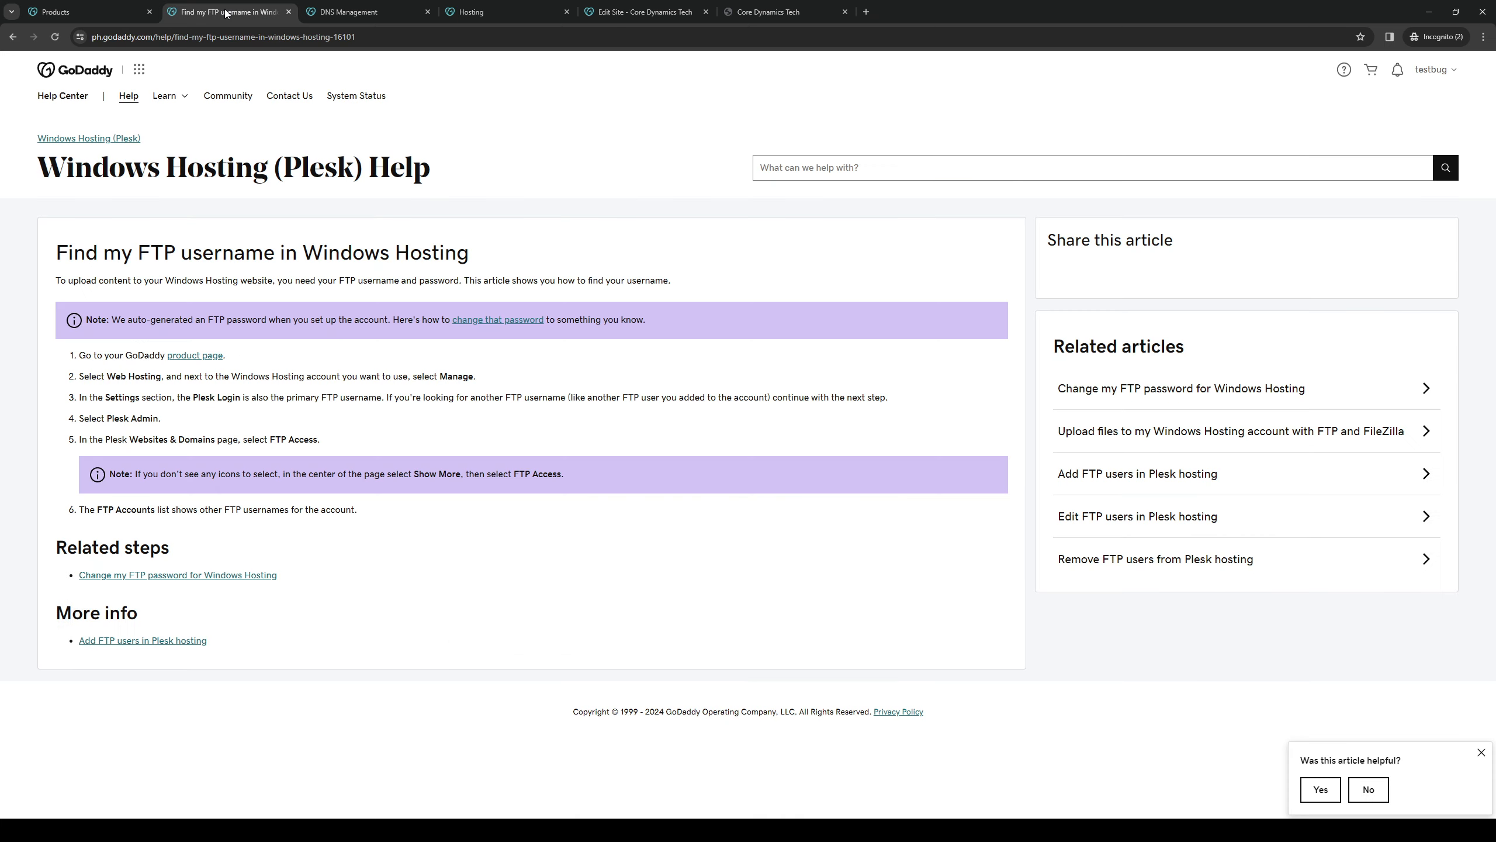
Open Shared Hosting plans from DNS Management, then return to the FTP username article.
{"action": "left_click", "coordinate": [363, 12]}
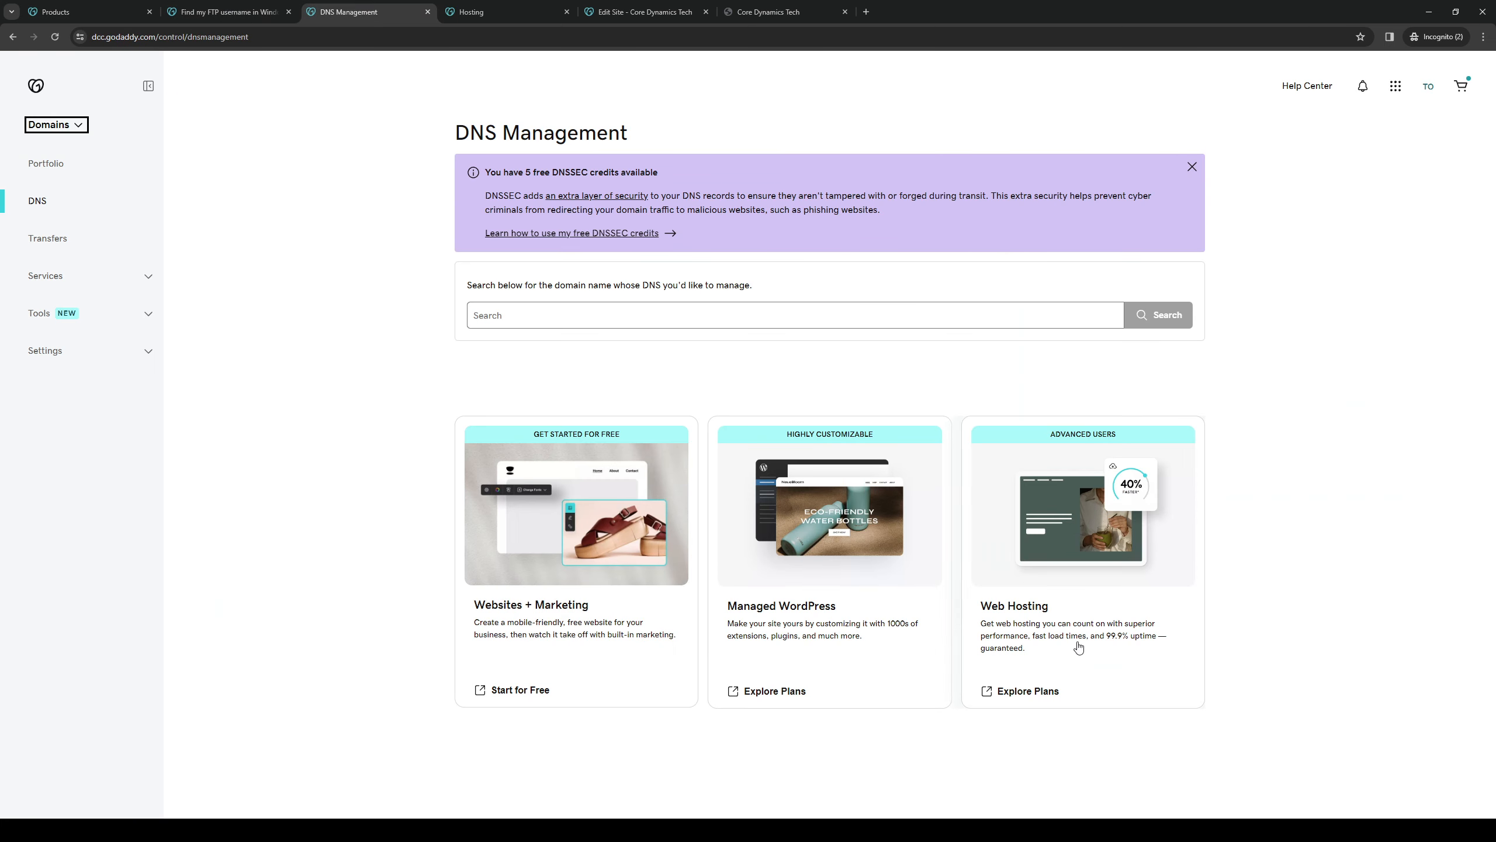
{"action": "mouse_move", "coordinate": [1073, 456]}
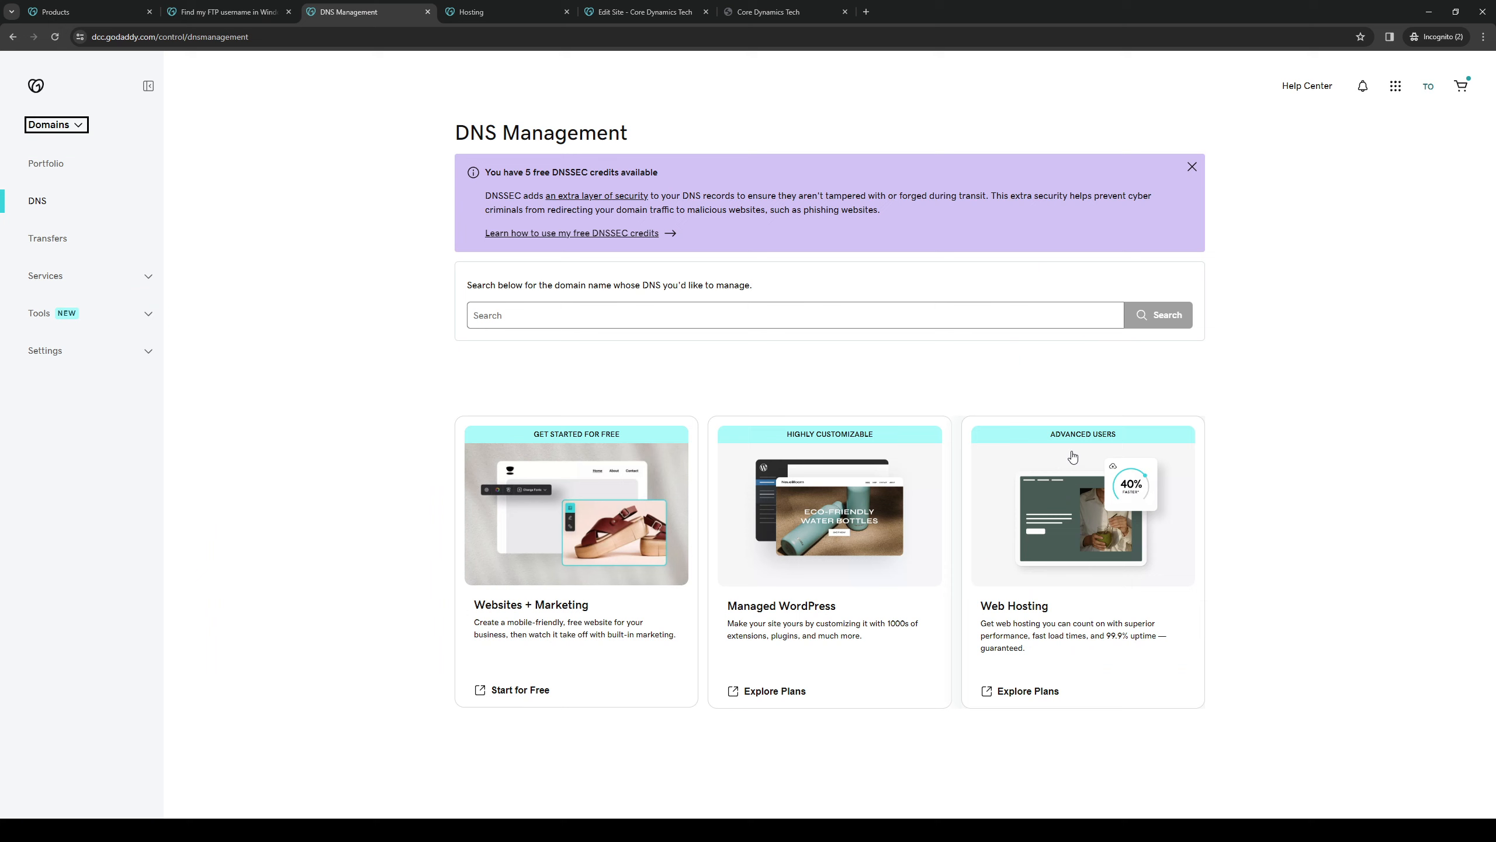
{"action": "mouse_move", "coordinate": [1179, 587]}
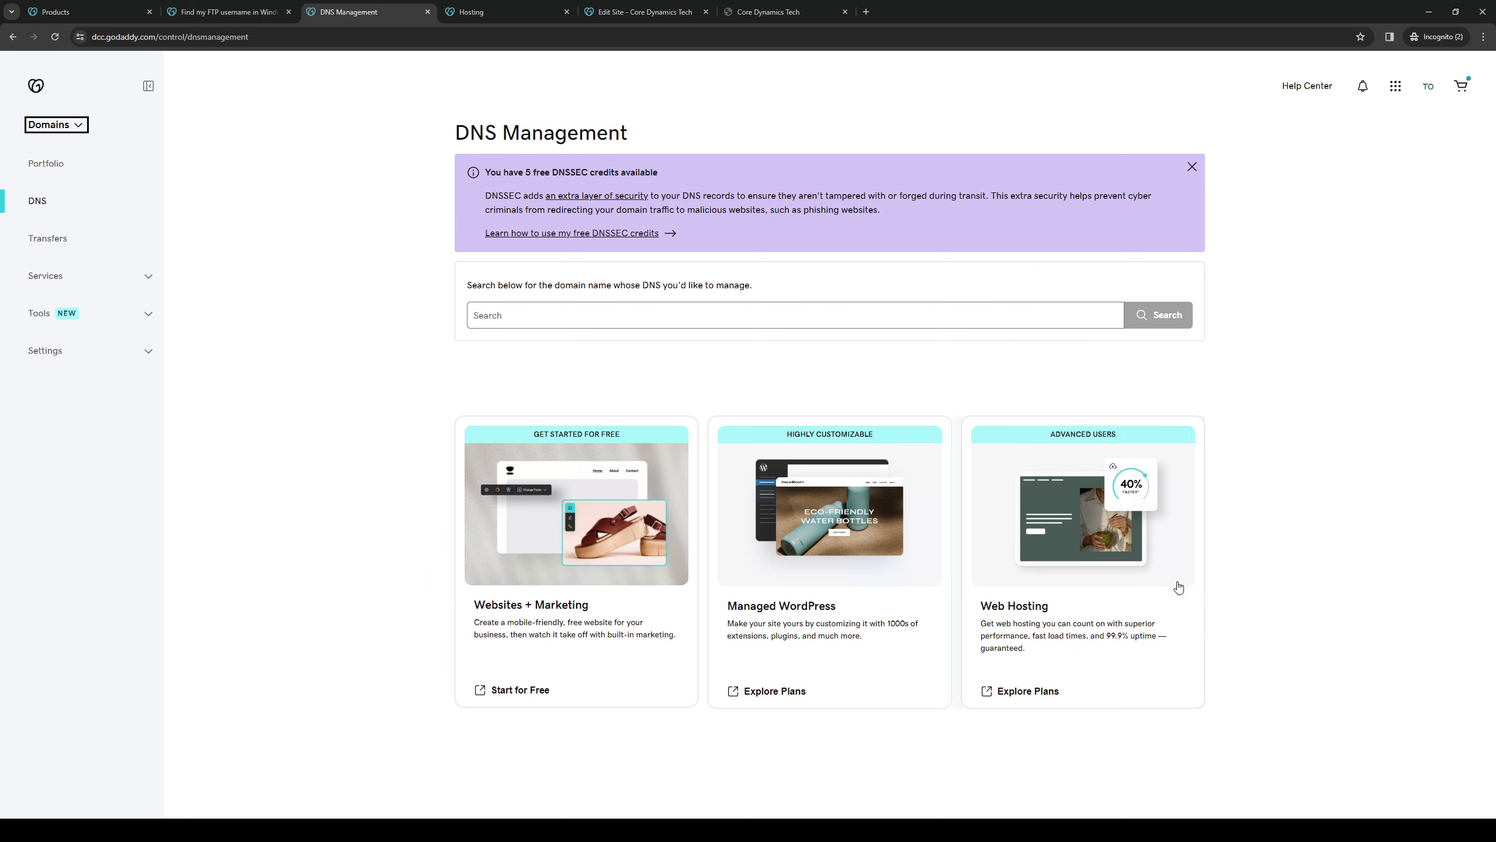
{"action": "mouse_move", "coordinate": [1048, 680]}
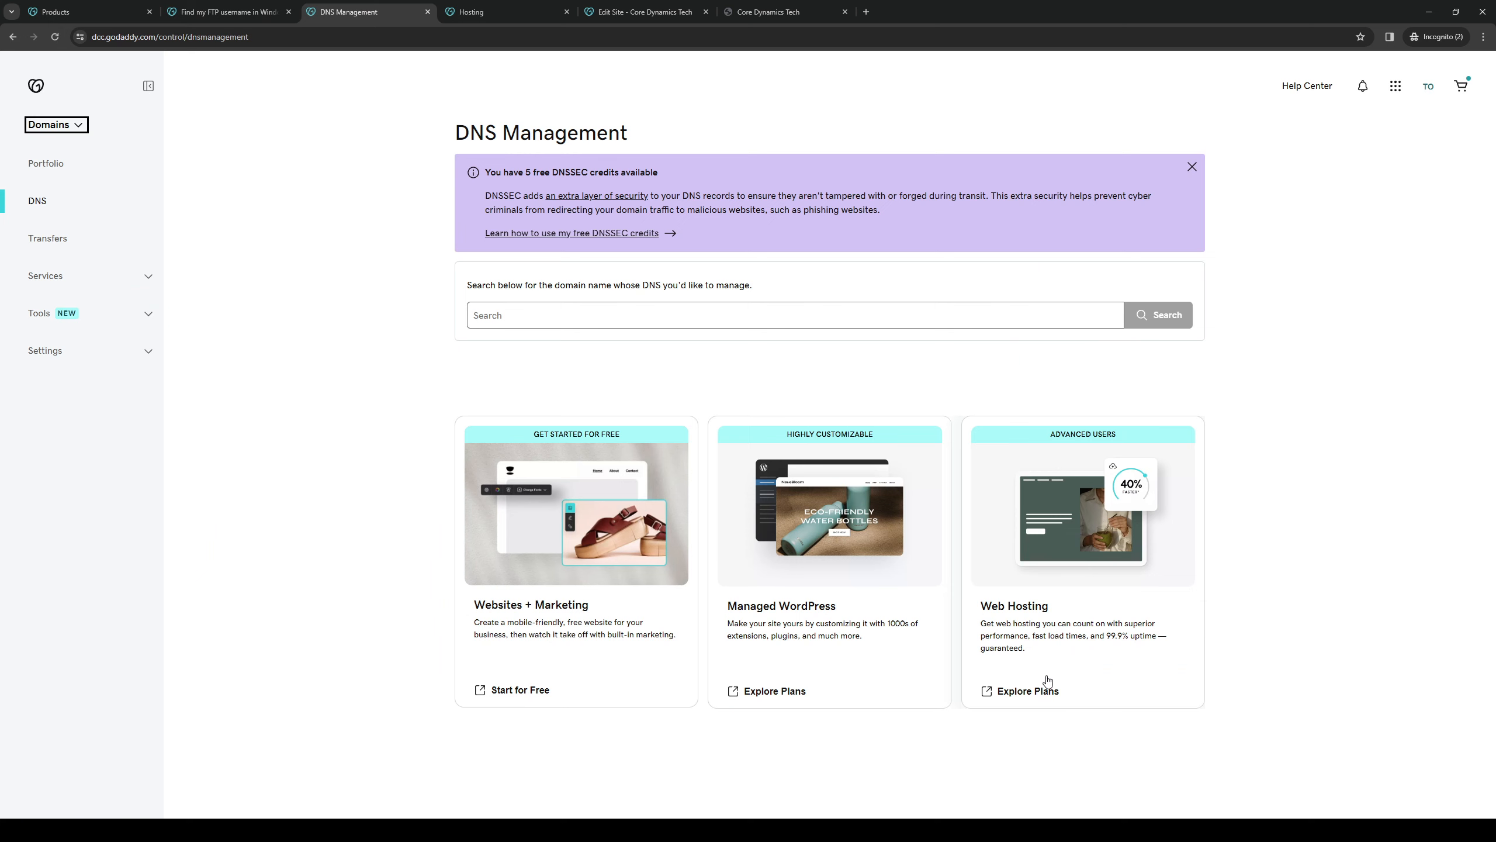
{"action": "left_click", "coordinate": [1027, 691]}
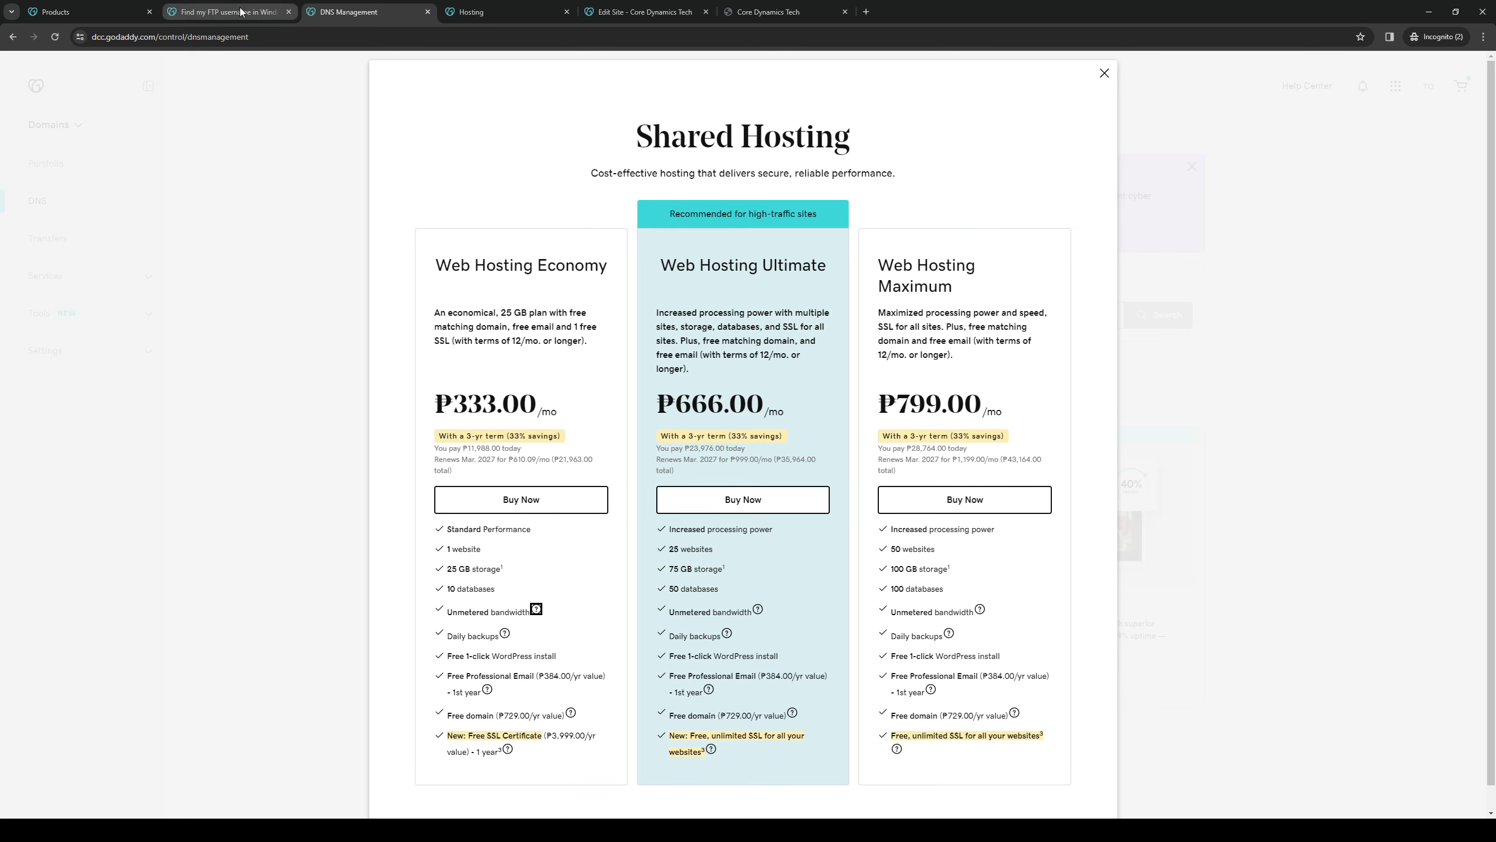
{"action": "left_click", "coordinate": [227, 11]}
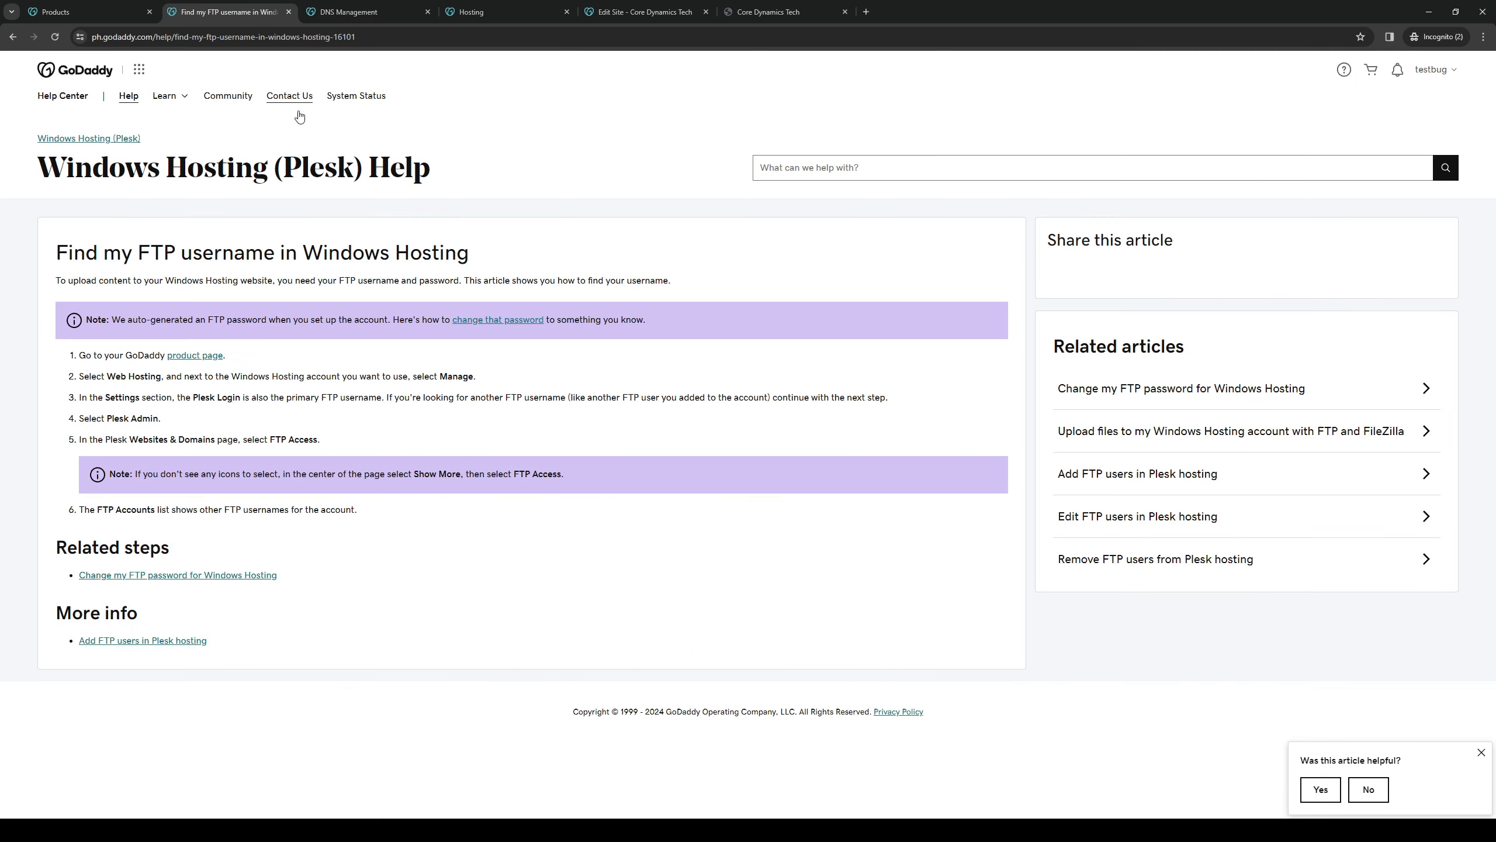
{"action": "left_click", "coordinate": [368, 12]}
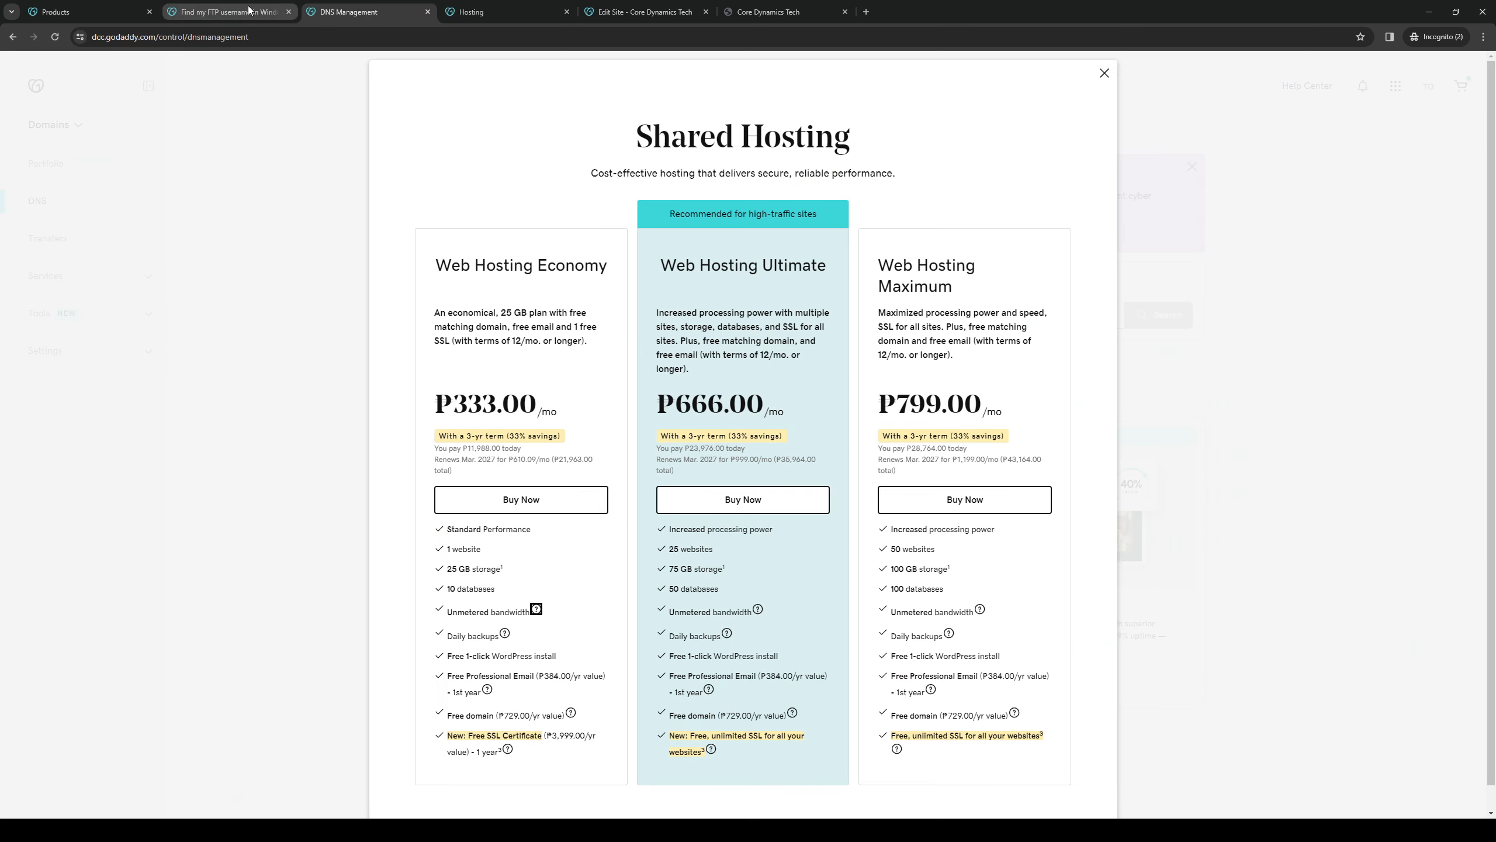
{"action": "left_click", "coordinate": [227, 12]}
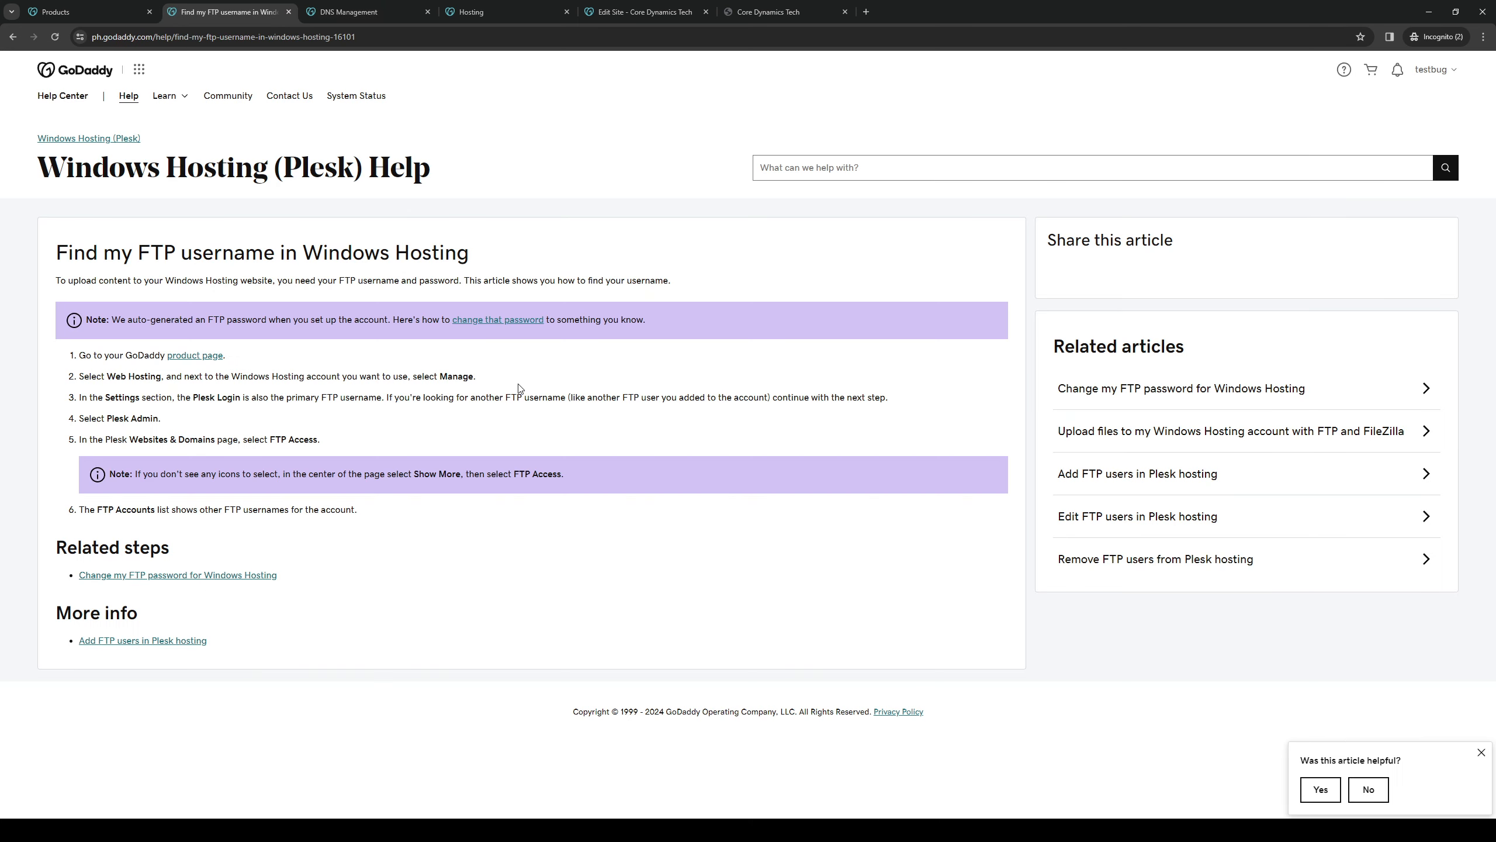
{"action": "mouse_move", "coordinate": [644, 396]}
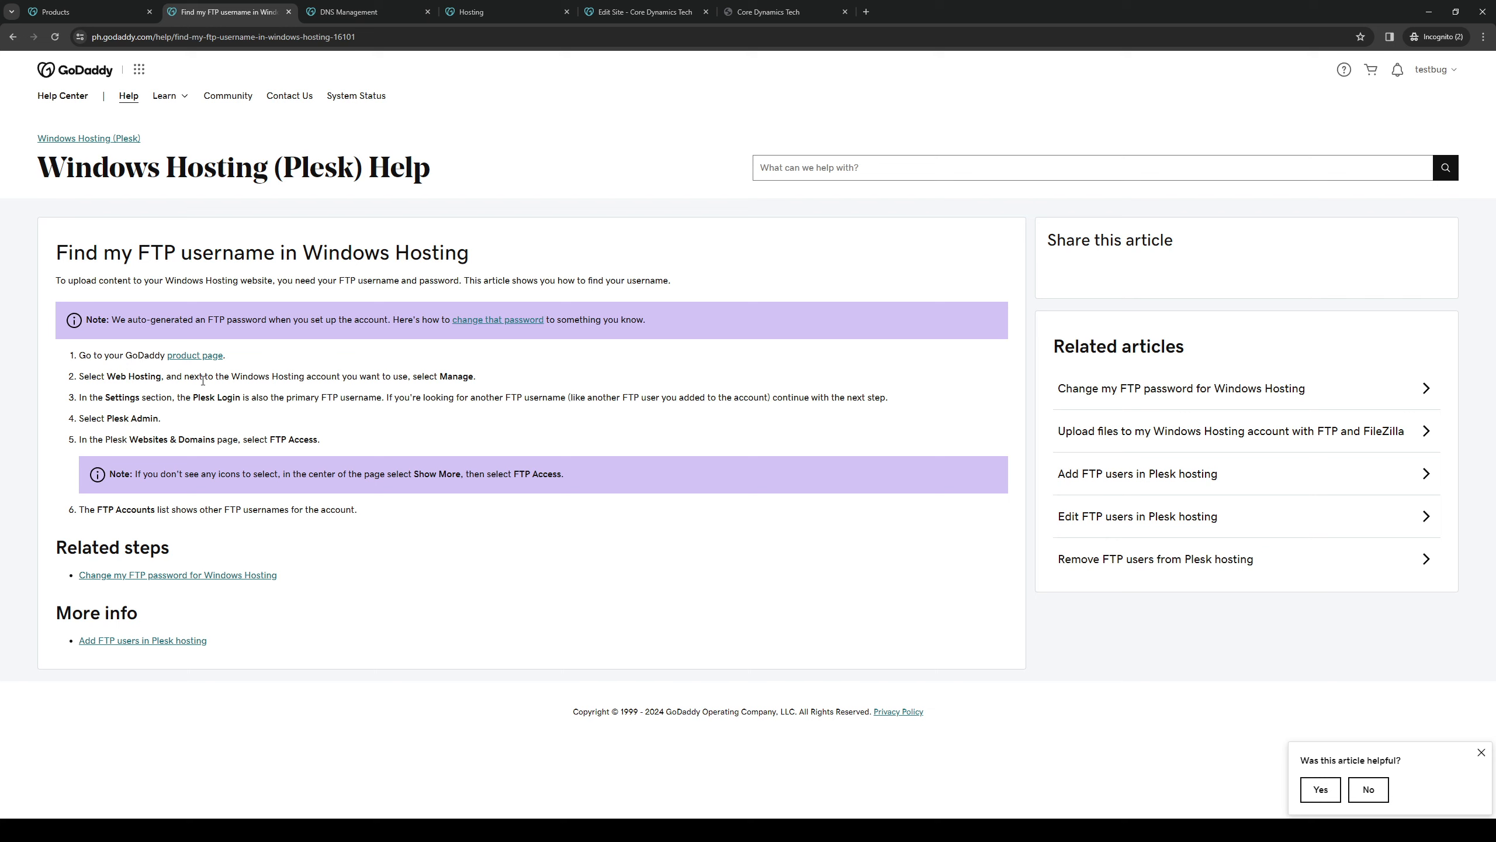
{"action": "mouse_move", "coordinate": [316, 381]}
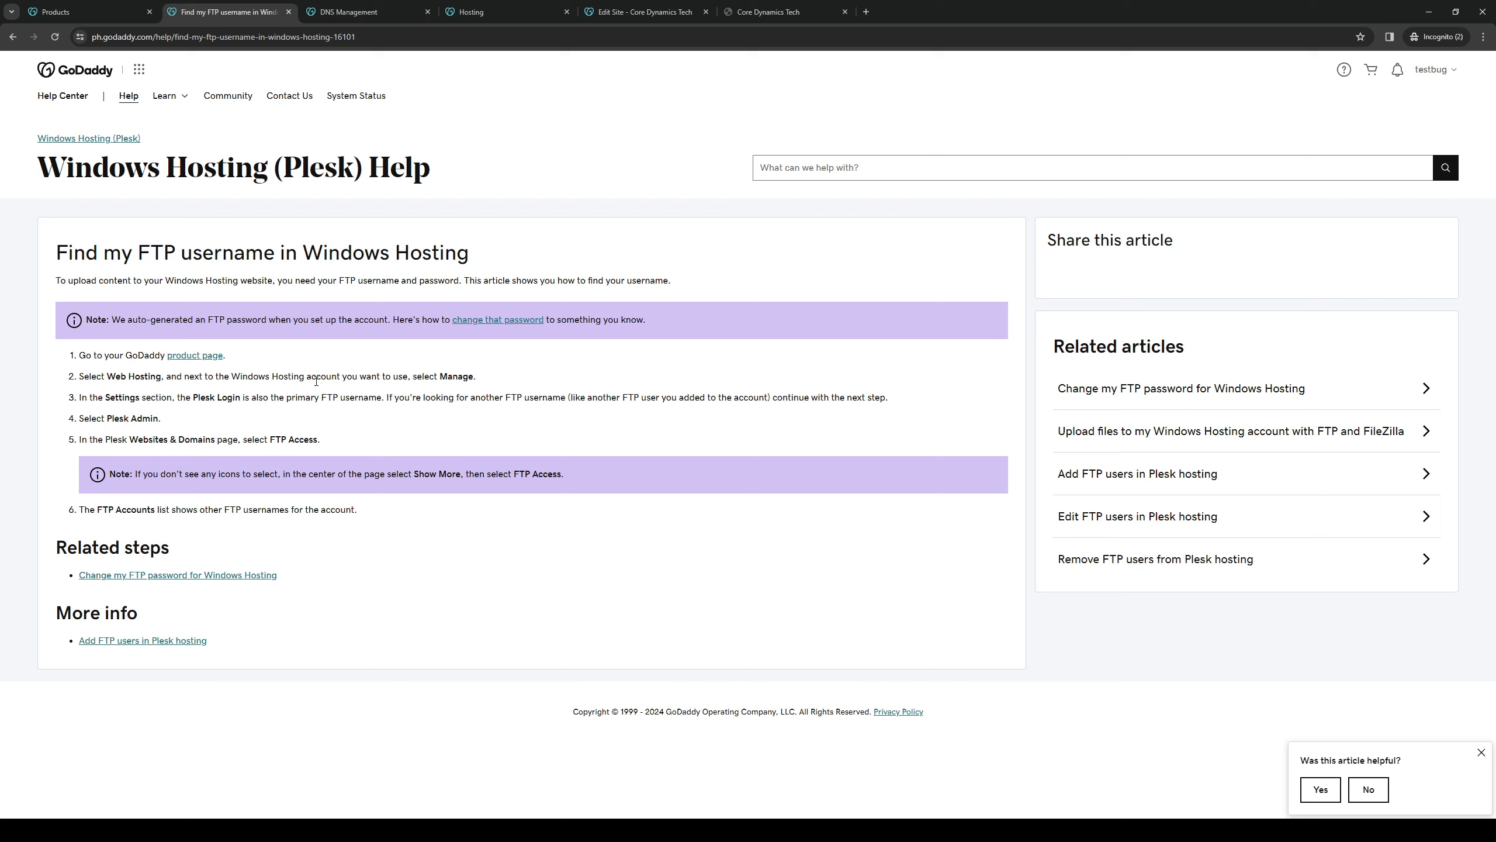
{"action": "mouse_move", "coordinate": [370, 427]}
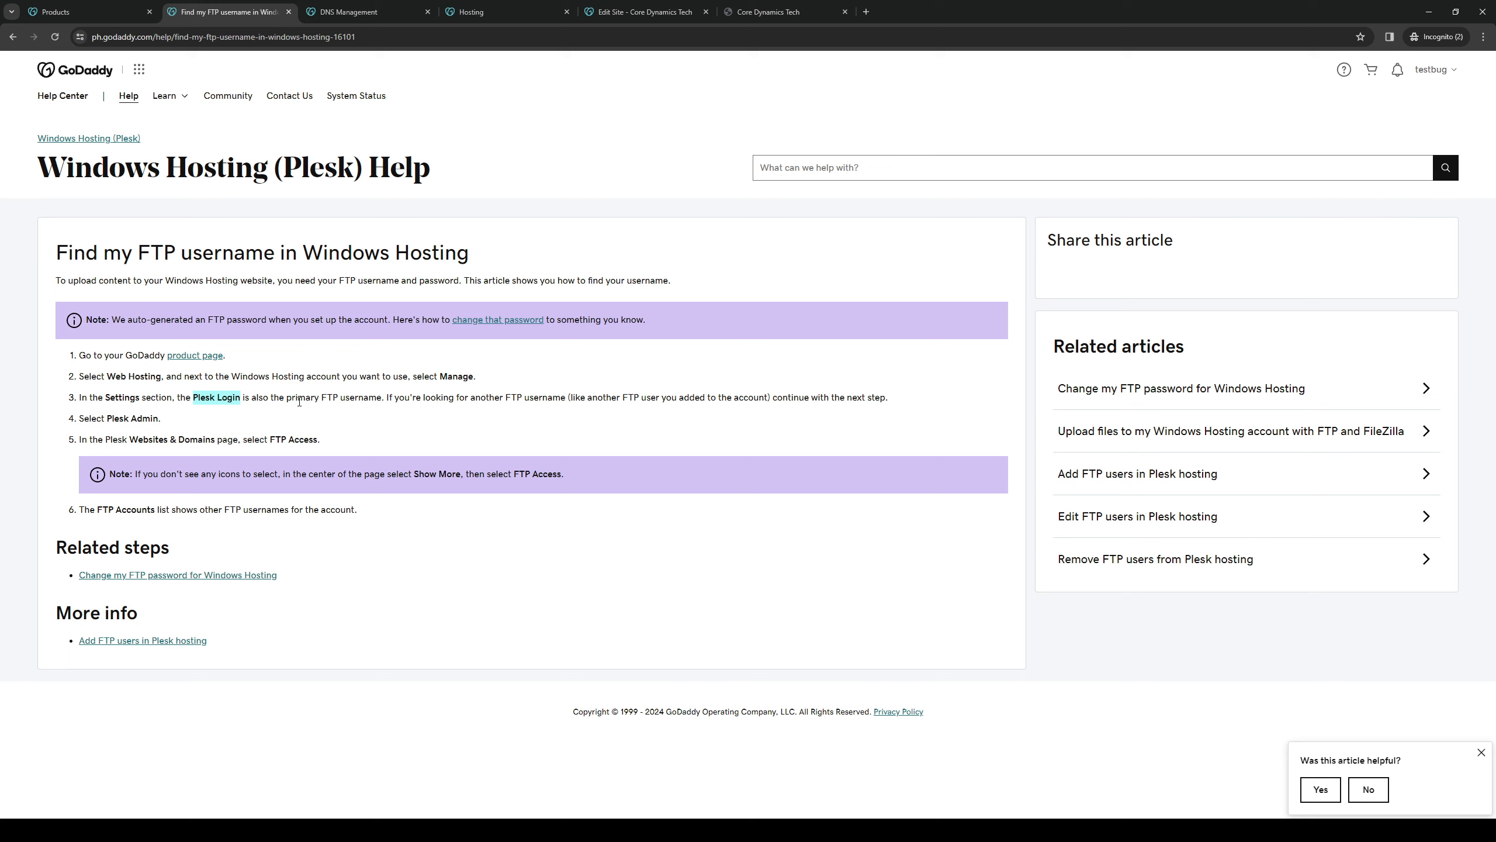
{"action": "mouse_move", "coordinate": [389, 430]}
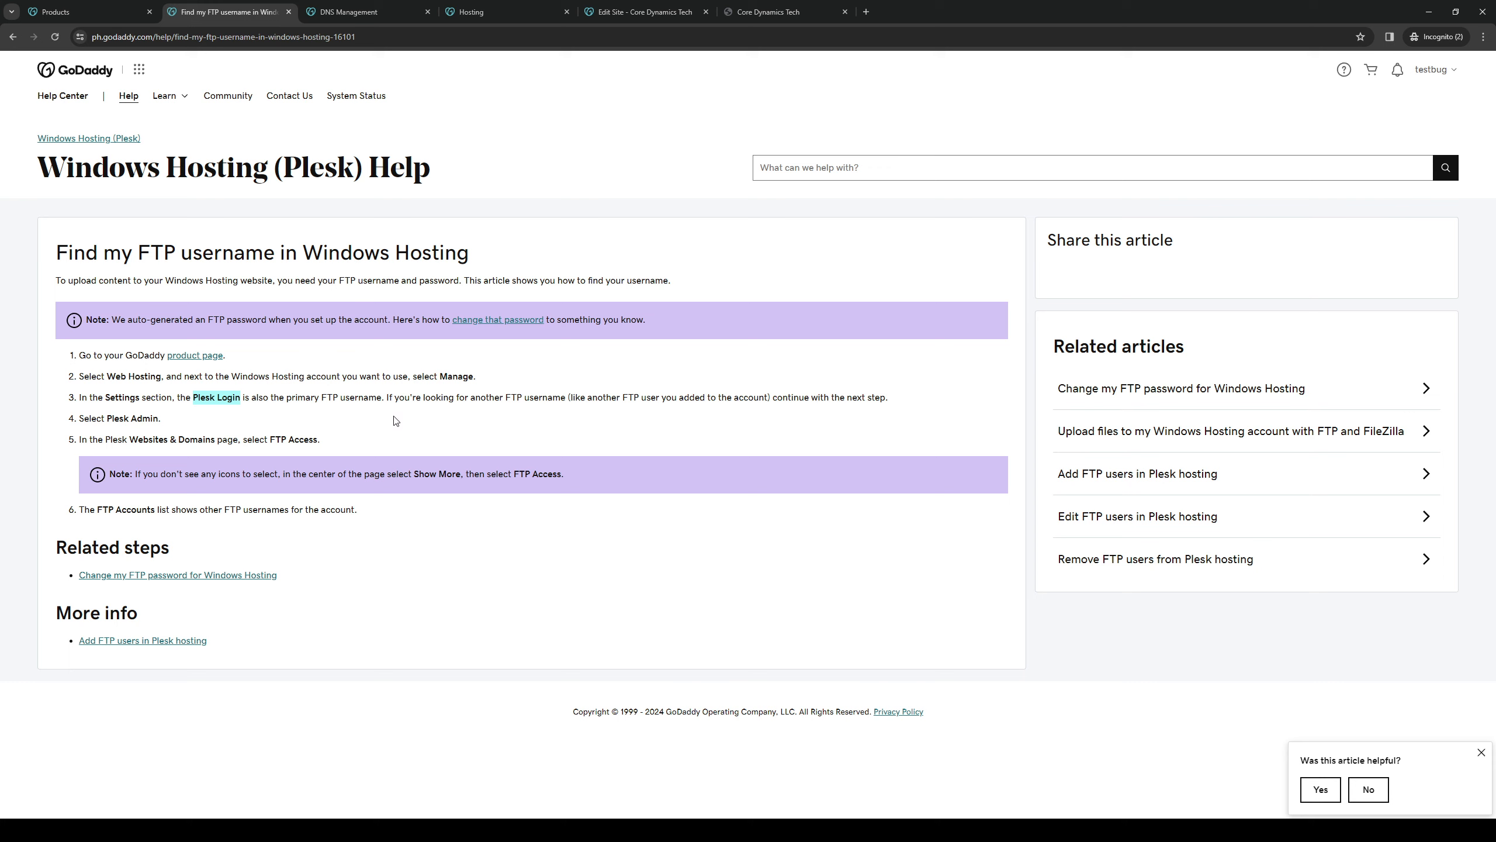
{"action": "mouse_move", "coordinate": [534, 416]}
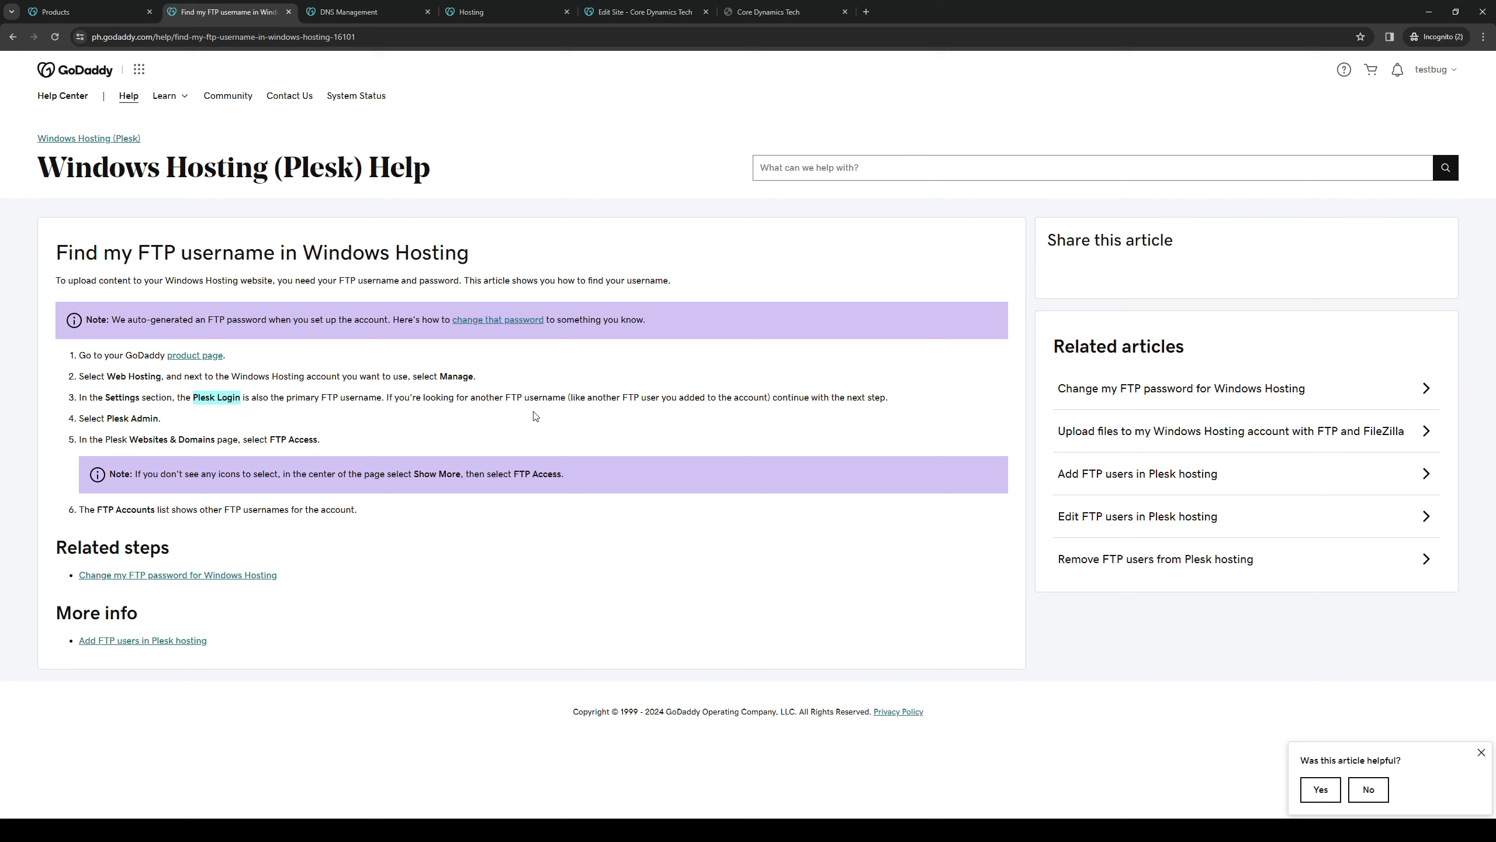
{"action": "mouse_move", "coordinate": [671, 415]}
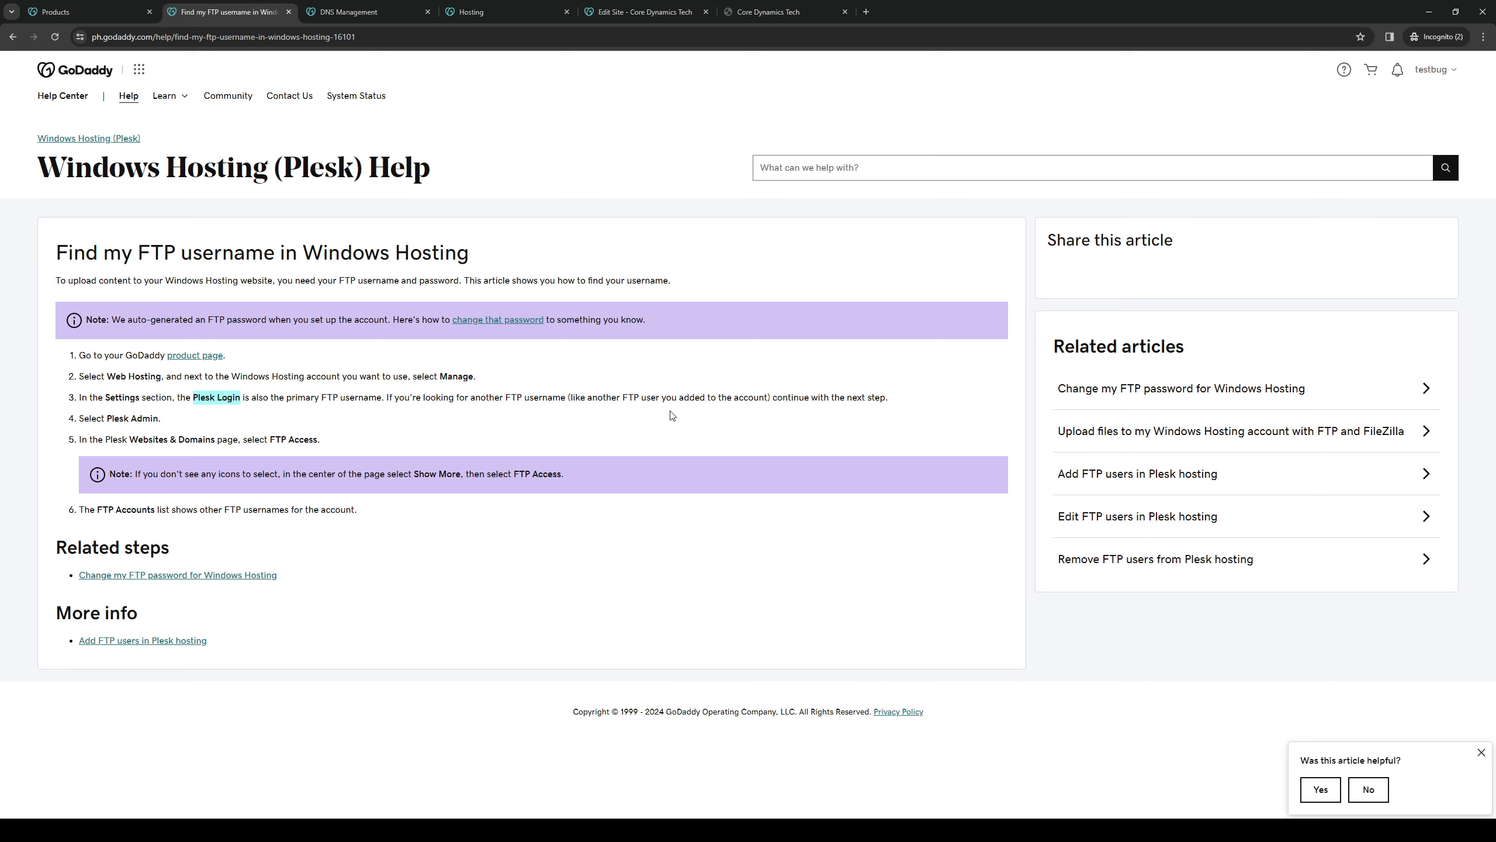
{"action": "mouse_move", "coordinate": [753, 412]}
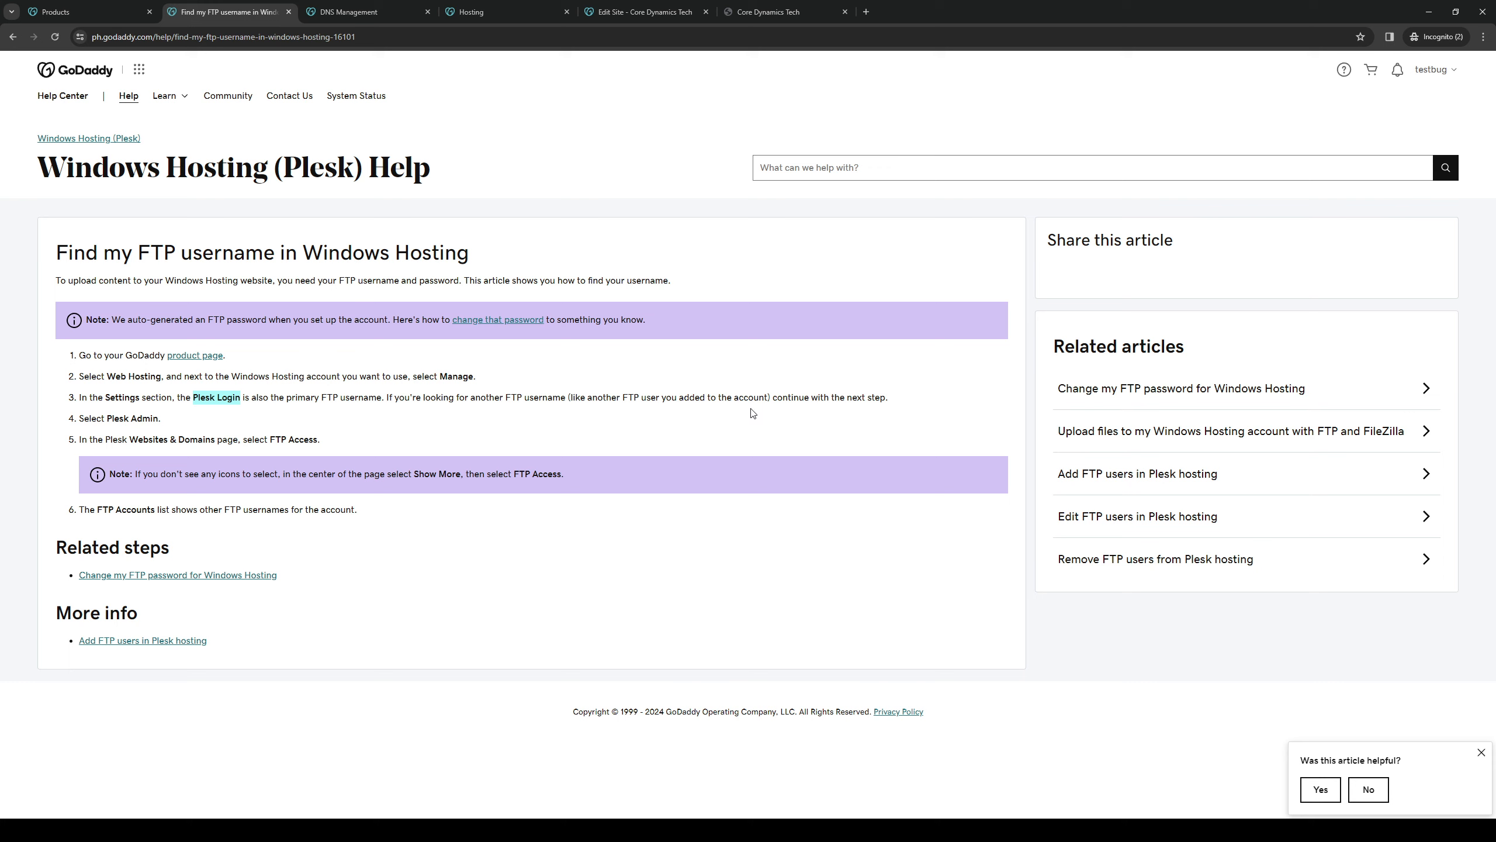
{"action": "mouse_move", "coordinate": [165, 427]}
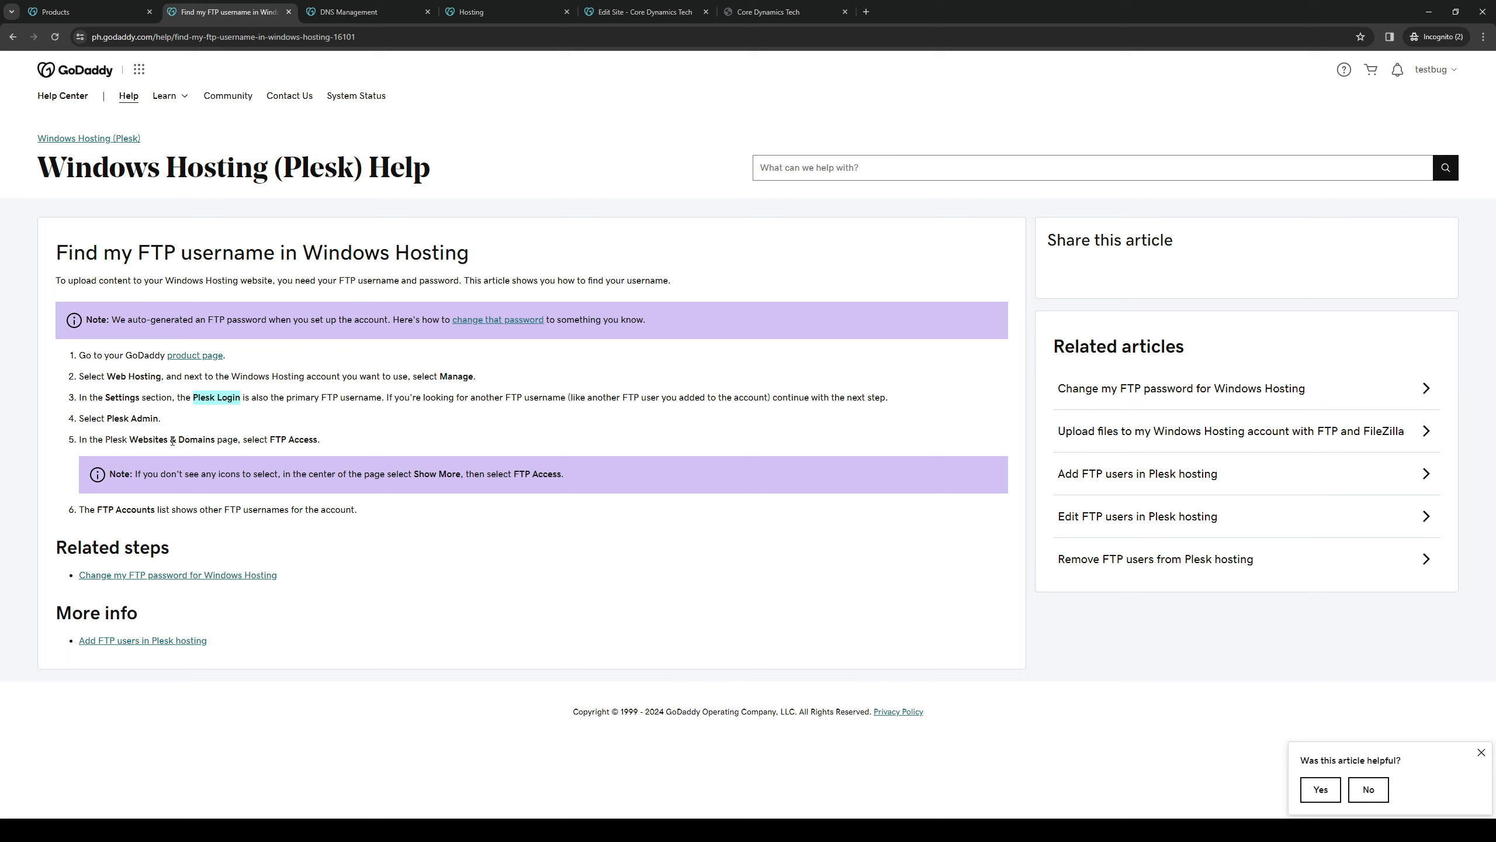
{"action": "mouse_move", "coordinate": [345, 445]}
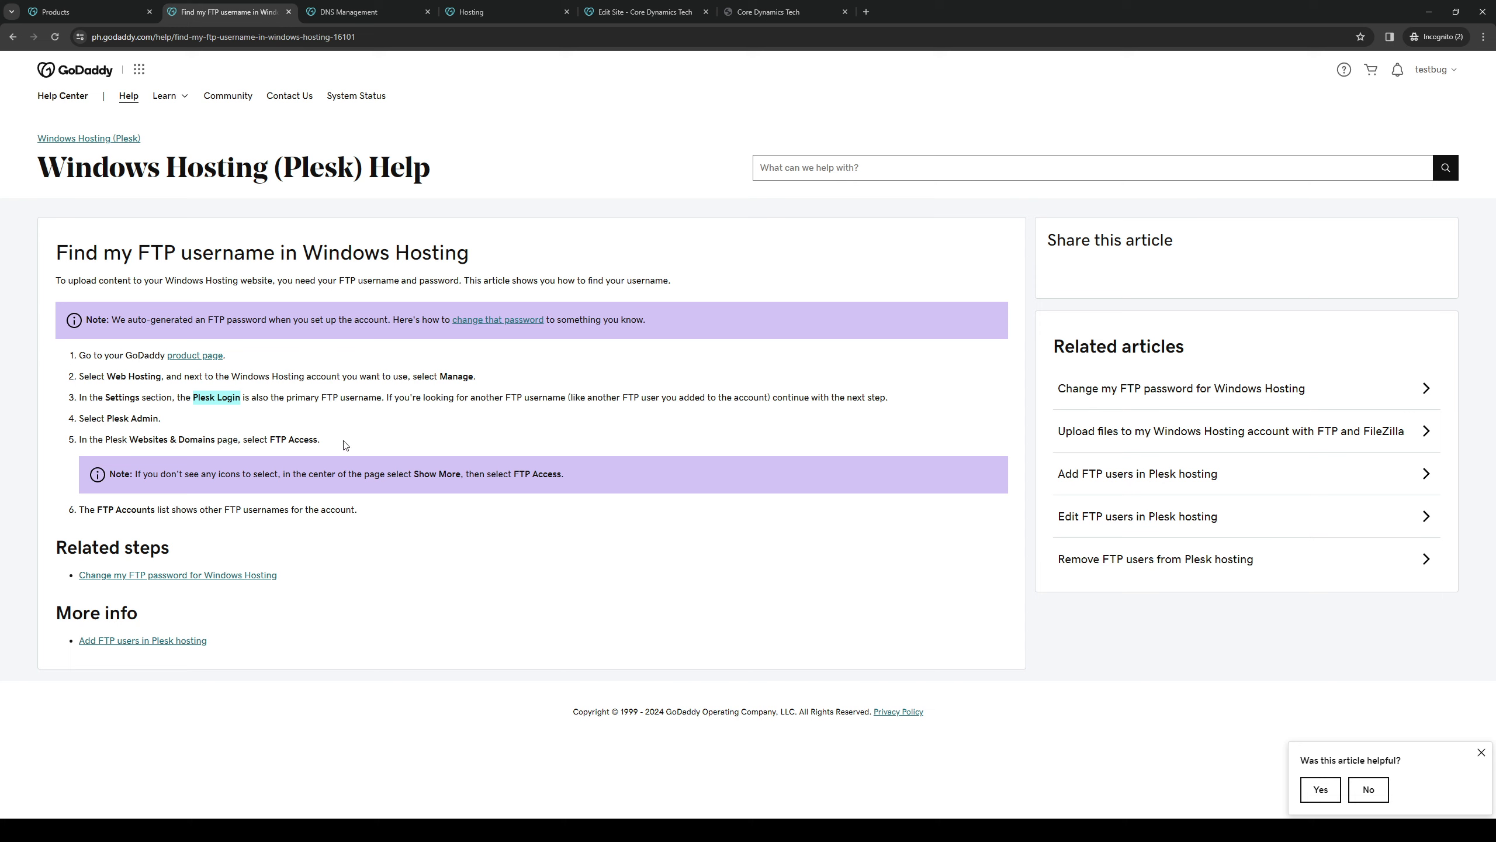
{"action": "mouse_move", "coordinate": [325, 504]}
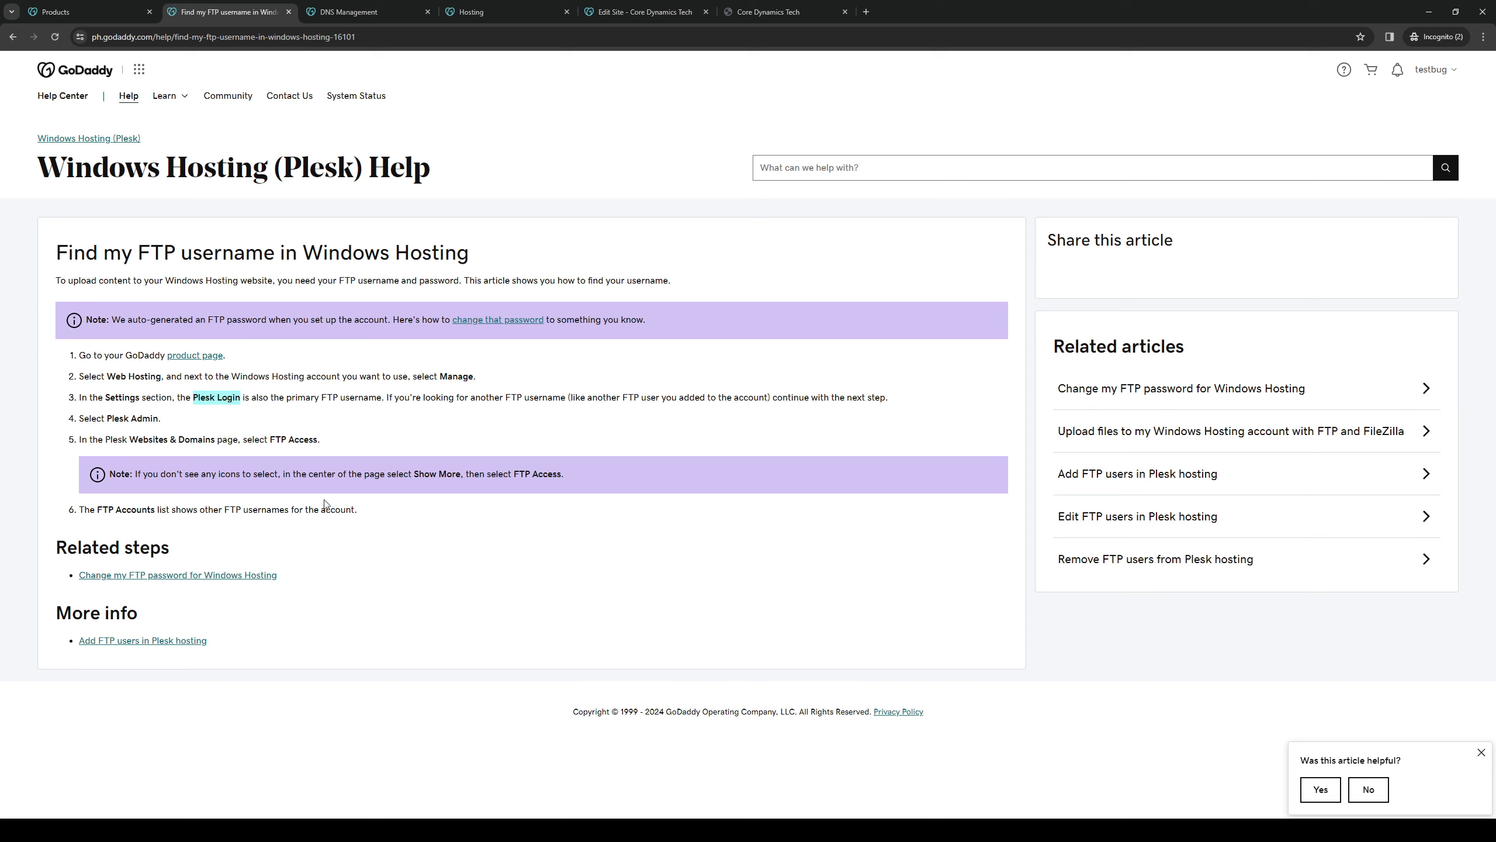
{"action": "mouse_move", "coordinate": [124, 521]}
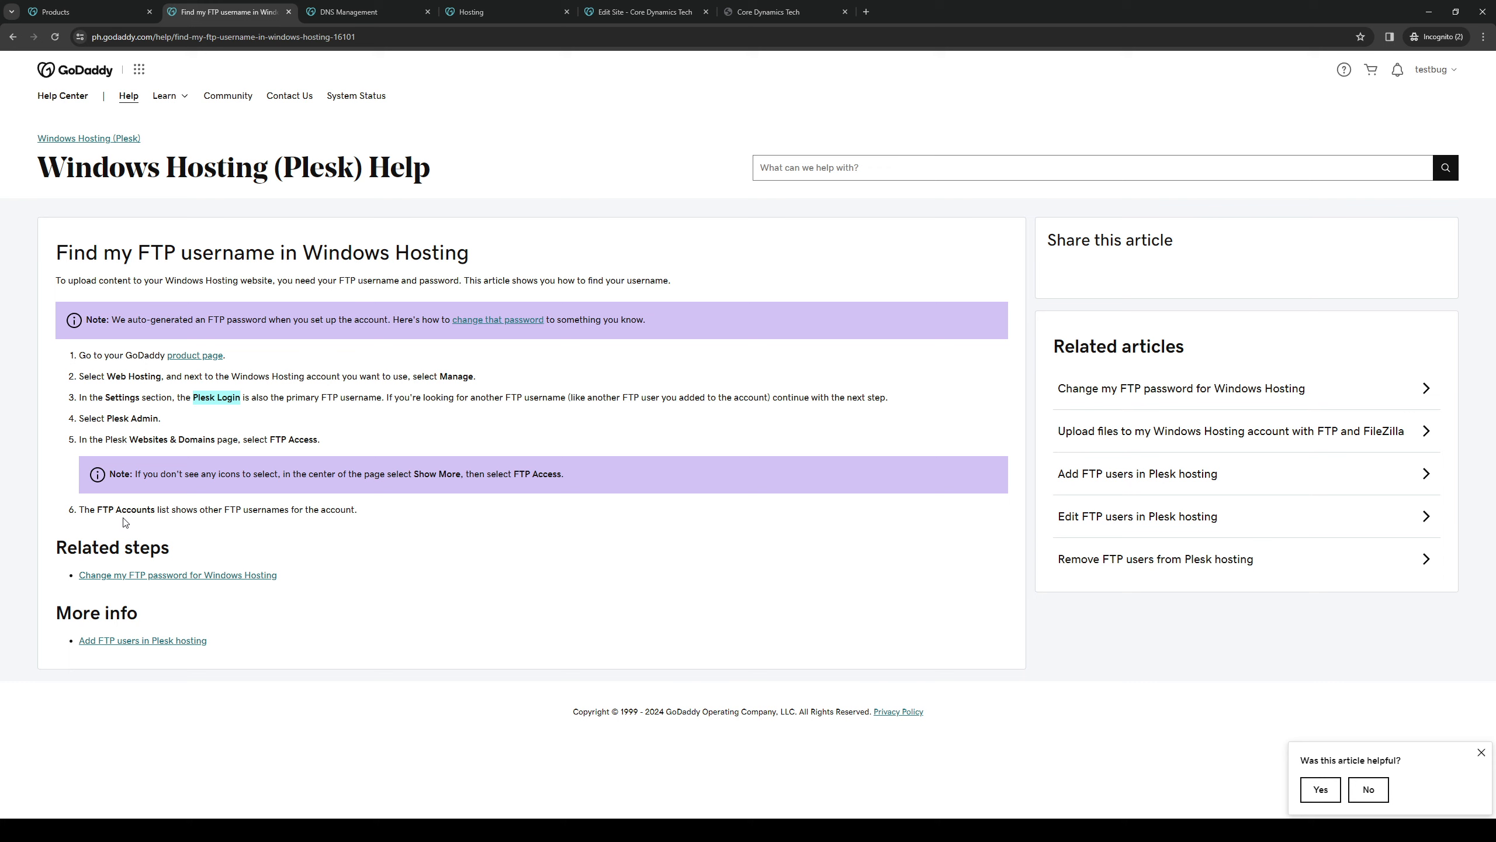
{"action": "mouse_move", "coordinate": [248, 521]}
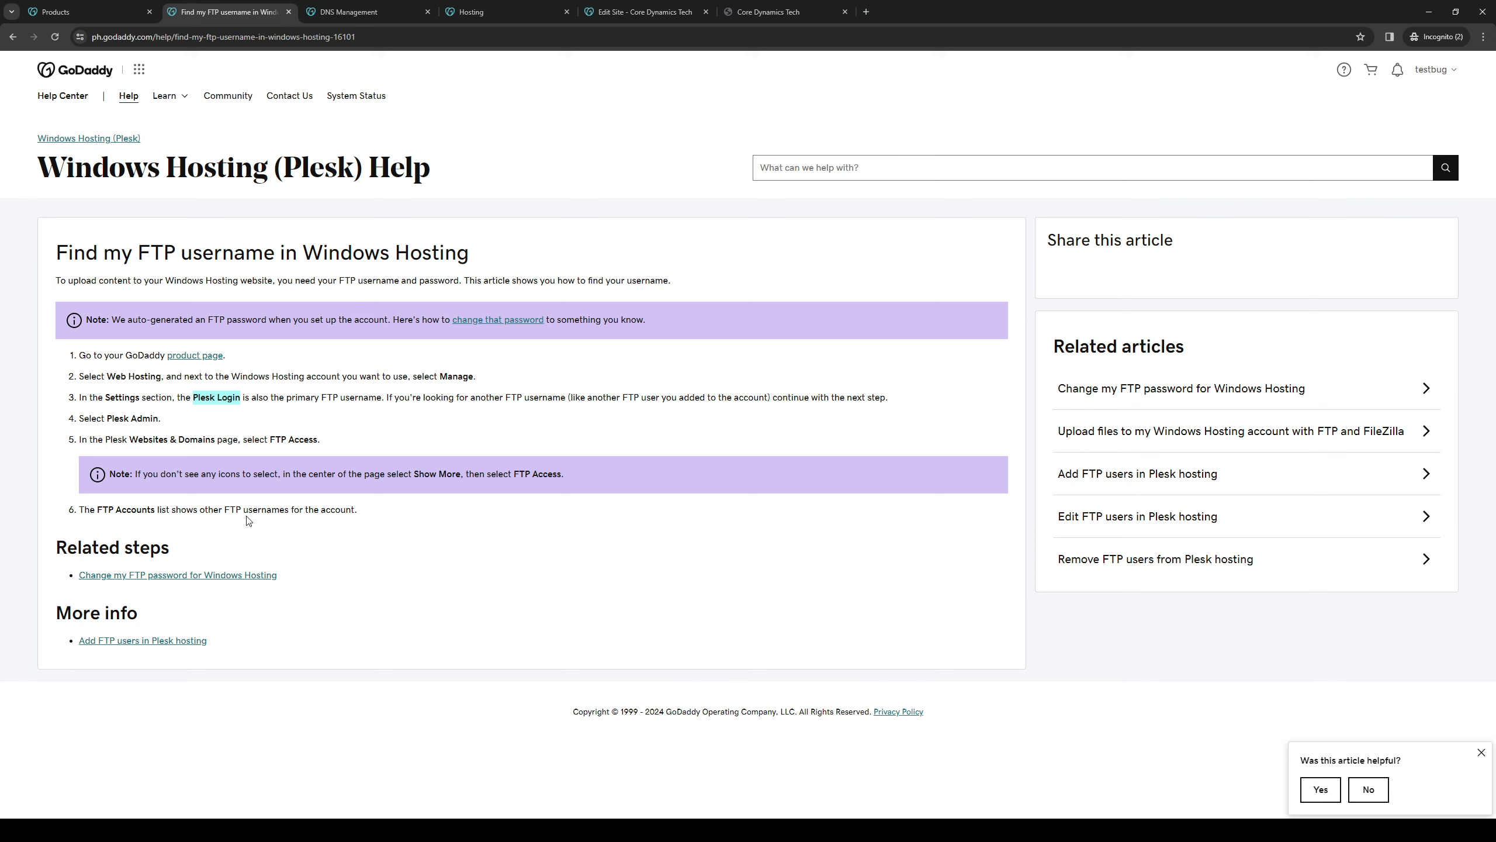
{"action": "mouse_move", "coordinate": [352, 507]}
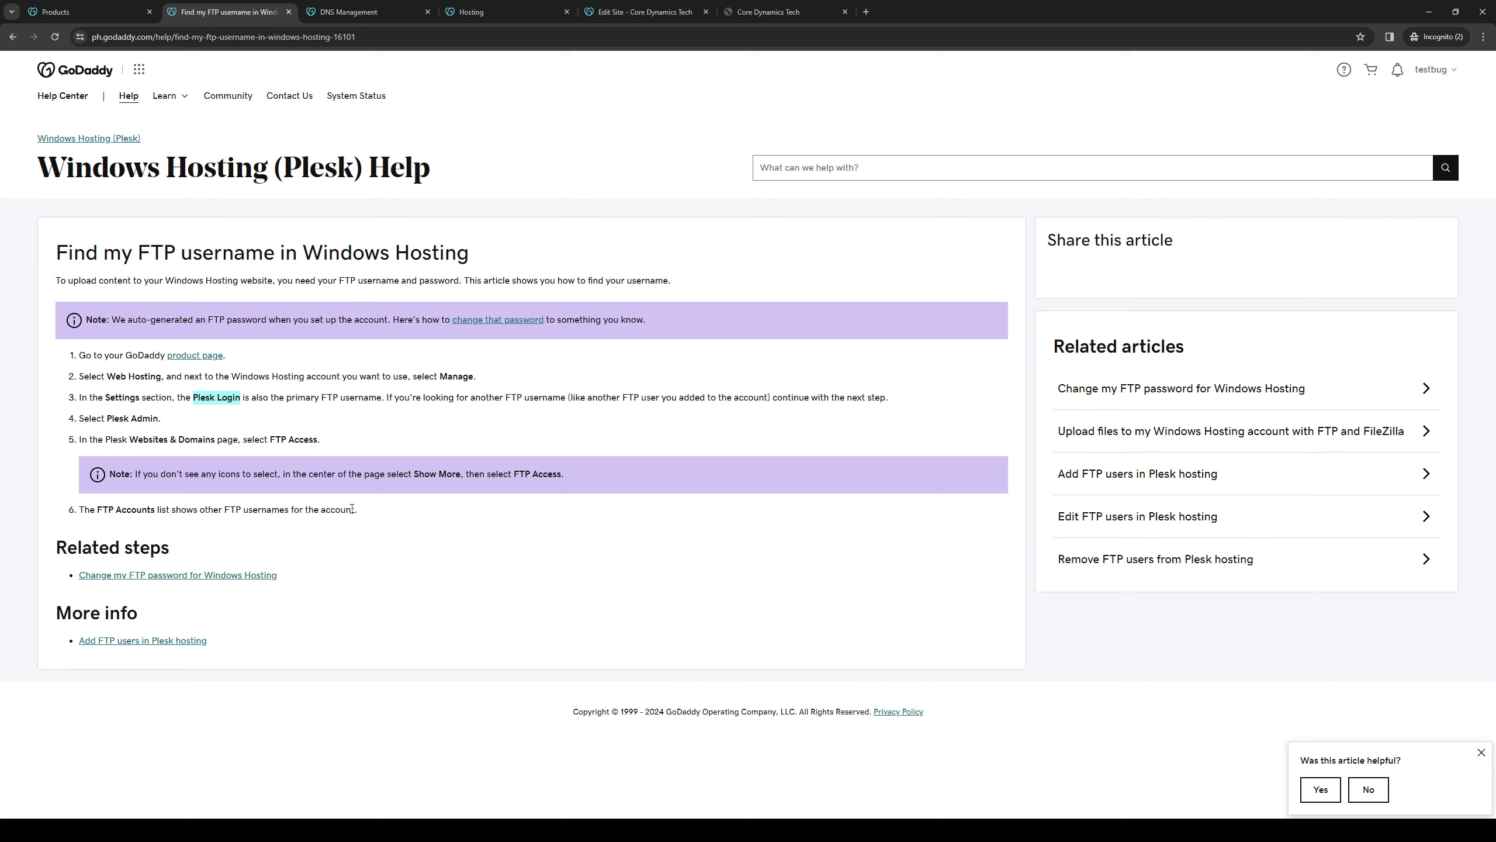
{"action": "mouse_move", "coordinate": [484, 217]}
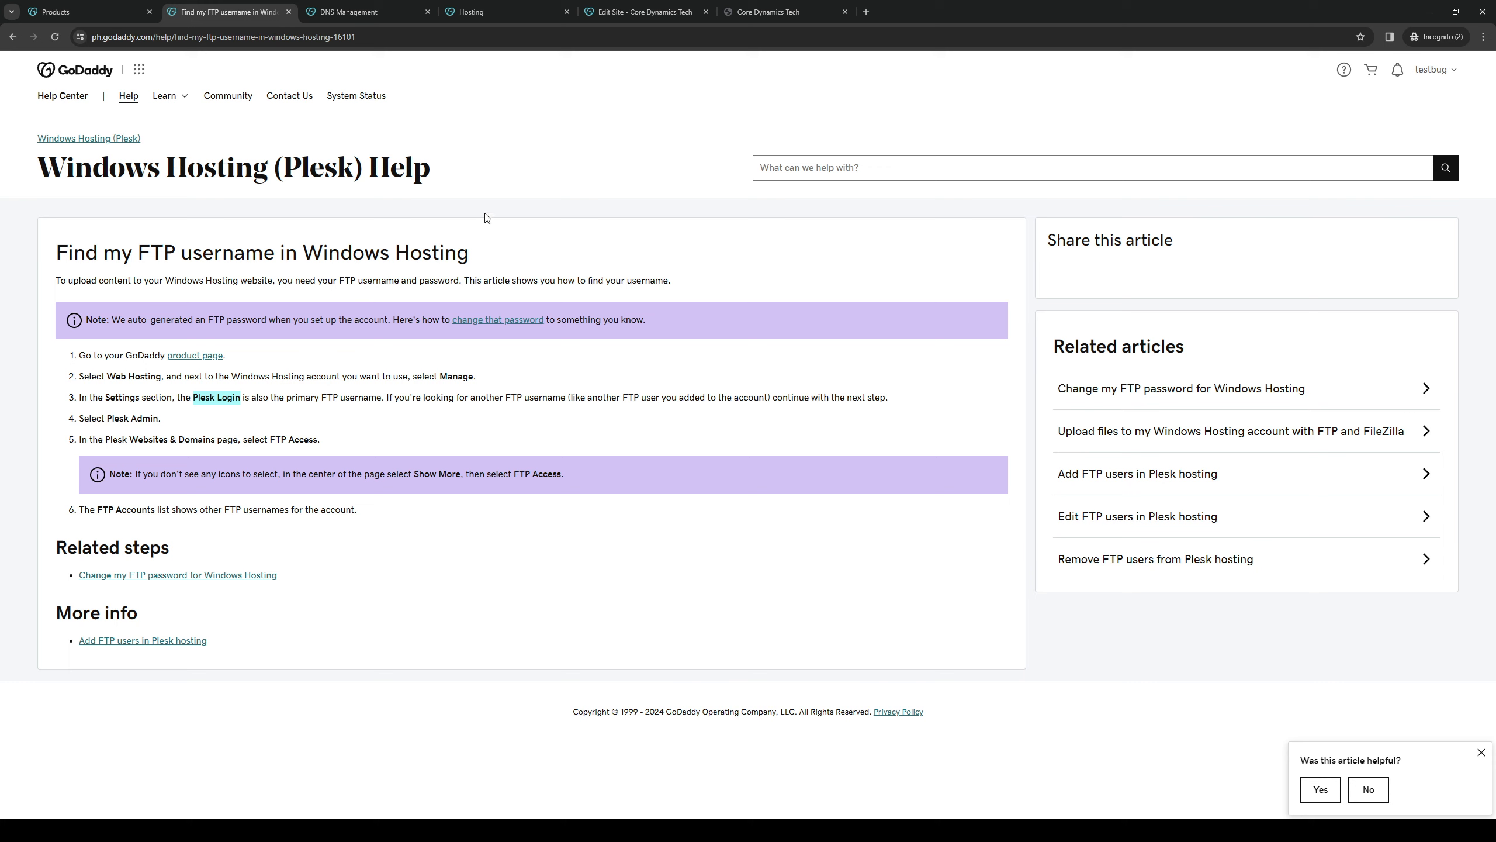
{"action": "mouse_move", "coordinate": [685, 199]}
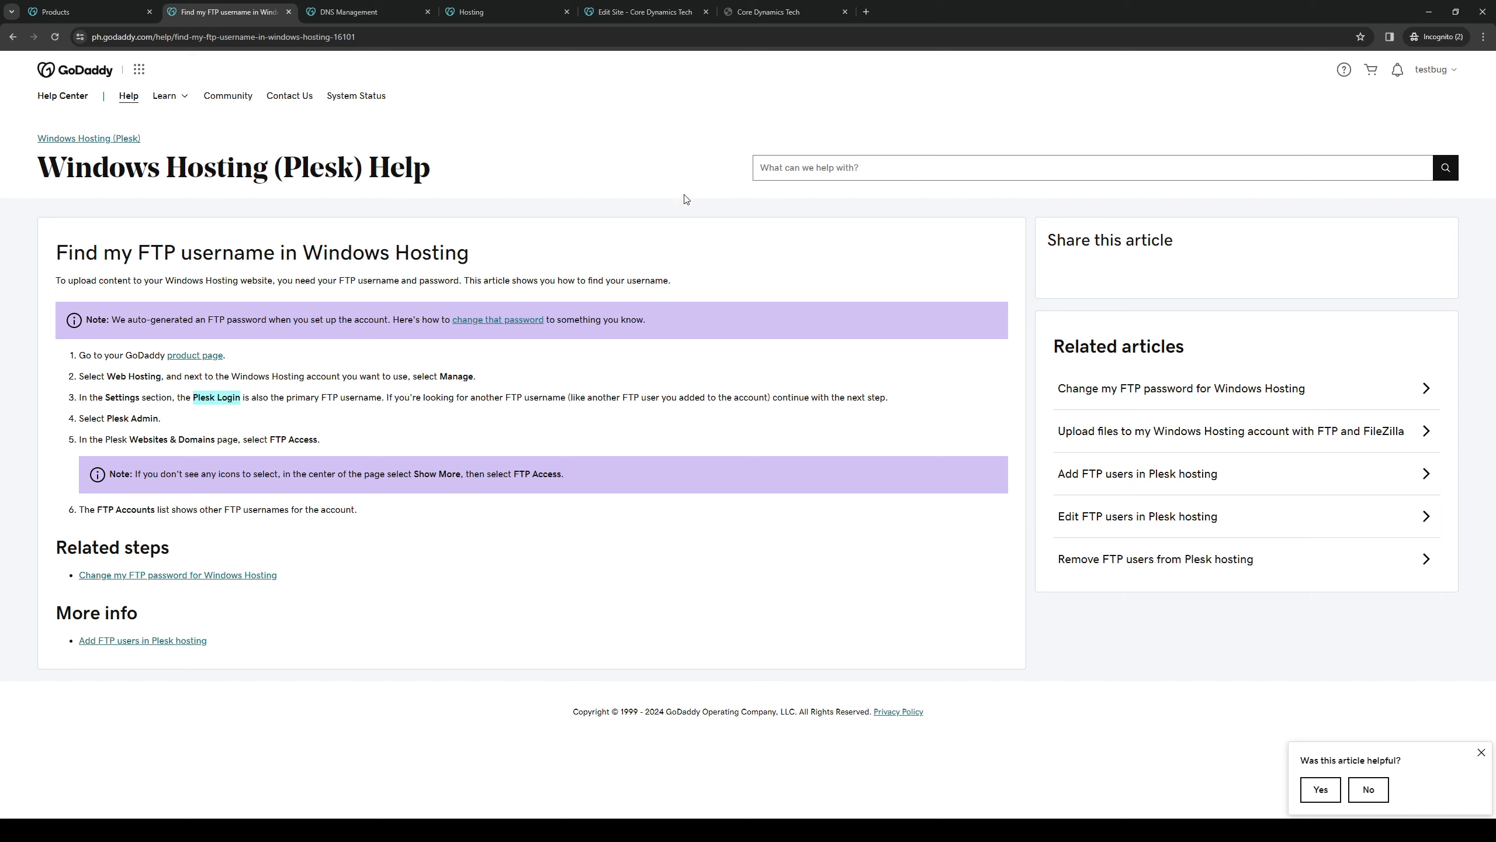
Switch to the Hosting tab and reload My Hosting, showing no hosting plans.
{"action": "left_click", "coordinate": [368, 12]}
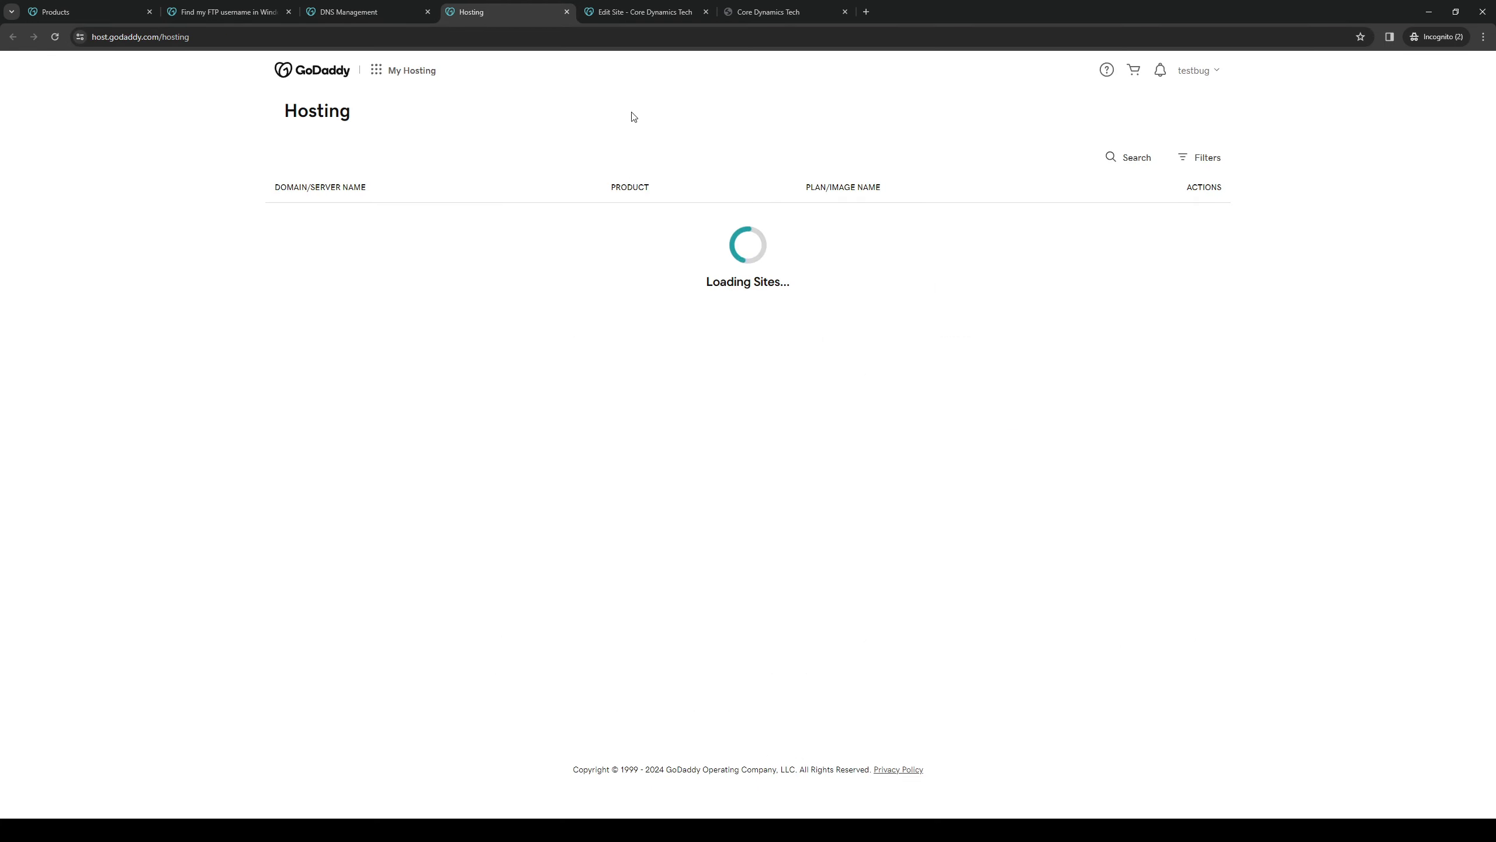
{"action": "left_click", "coordinate": [138, 36]}
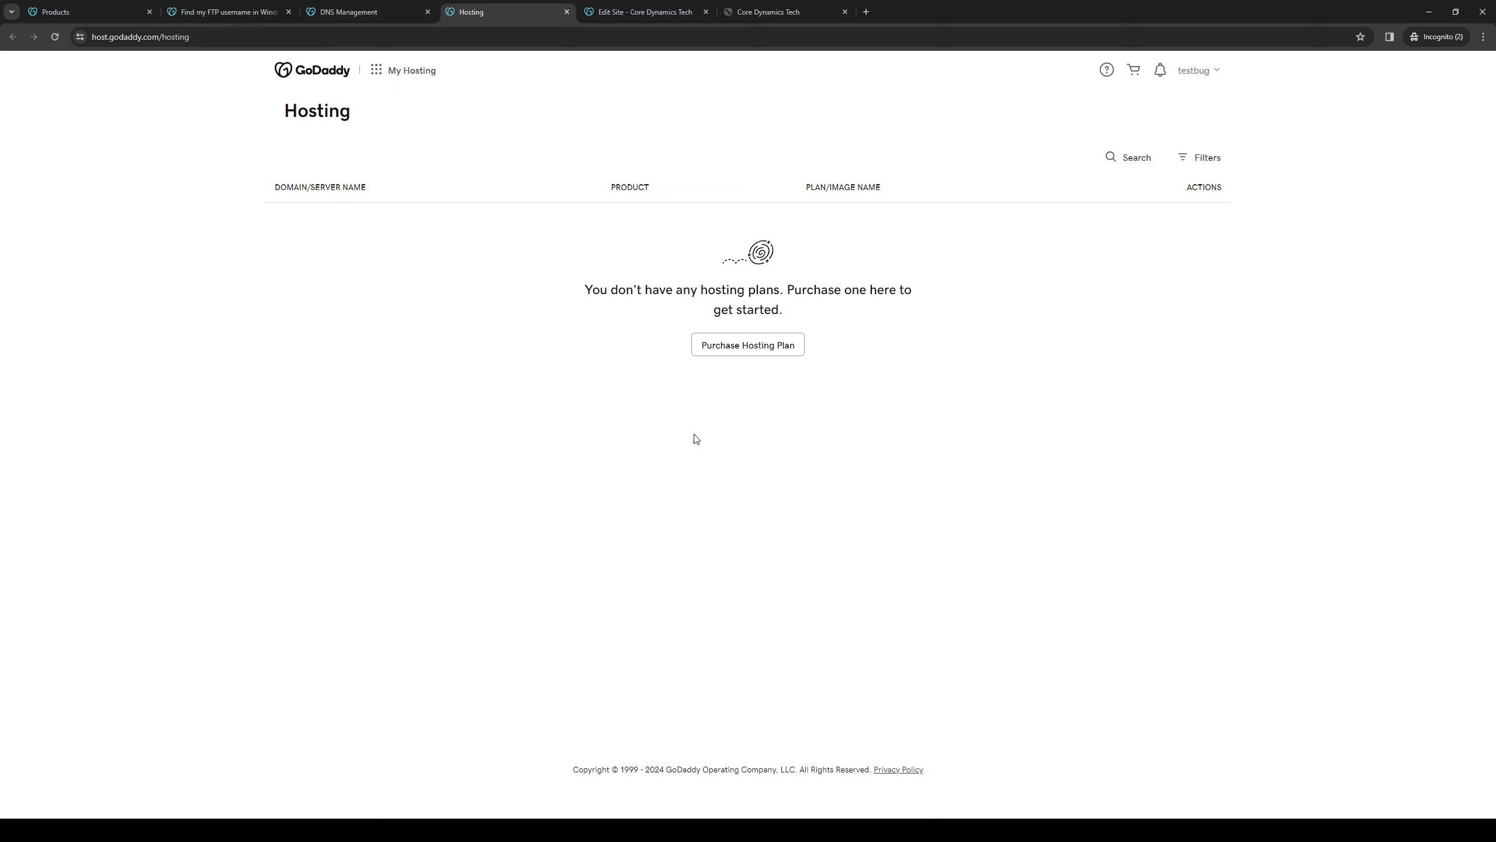
{"action": "mouse_move", "coordinate": [468, 489]}
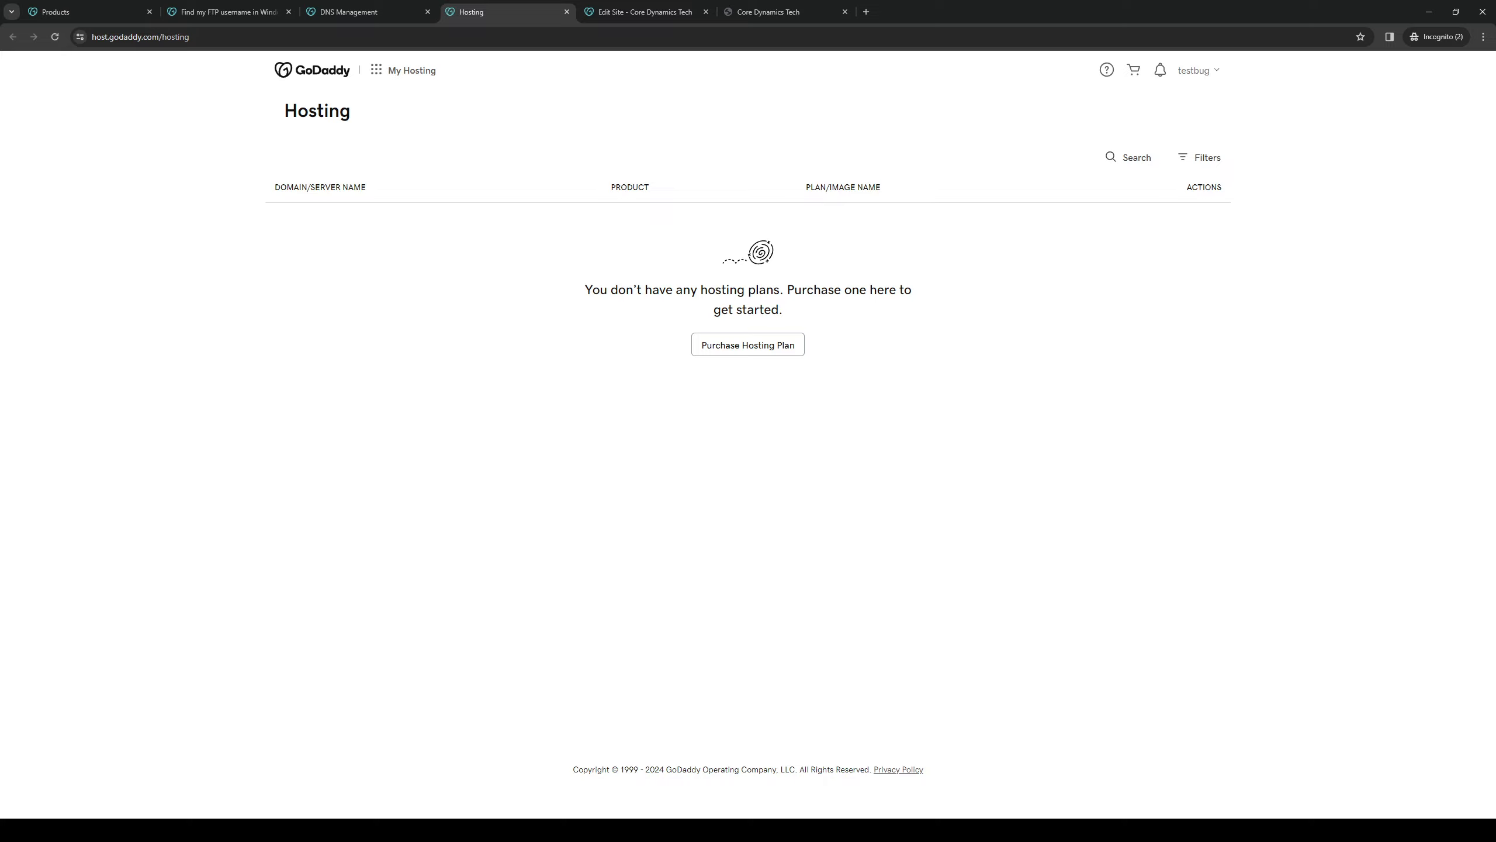
{"action": "mouse_move", "coordinate": [327, 370]}
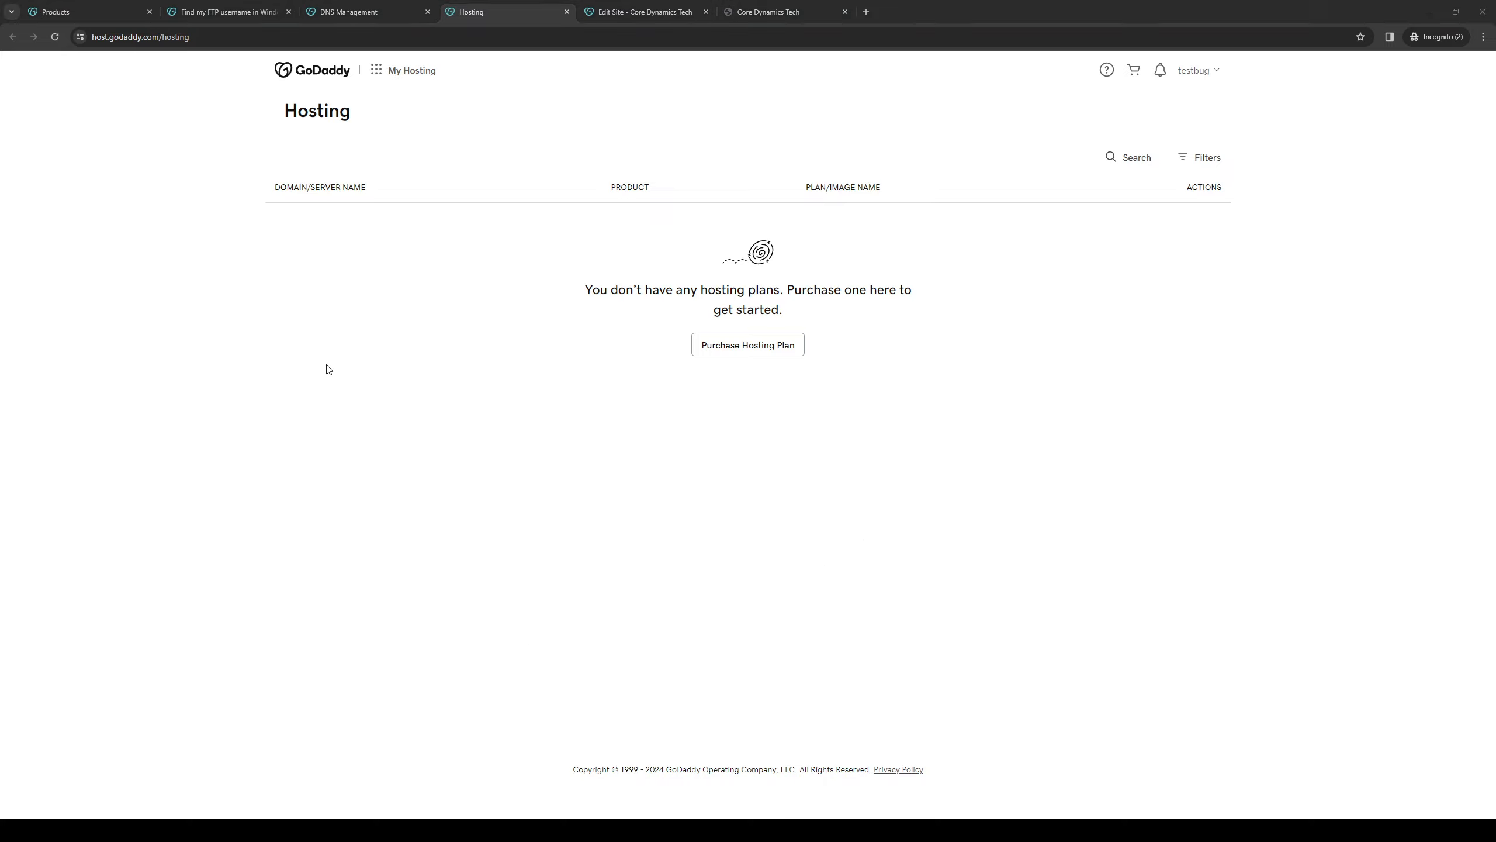
{"action": "mouse_move", "coordinate": [915, 551]}
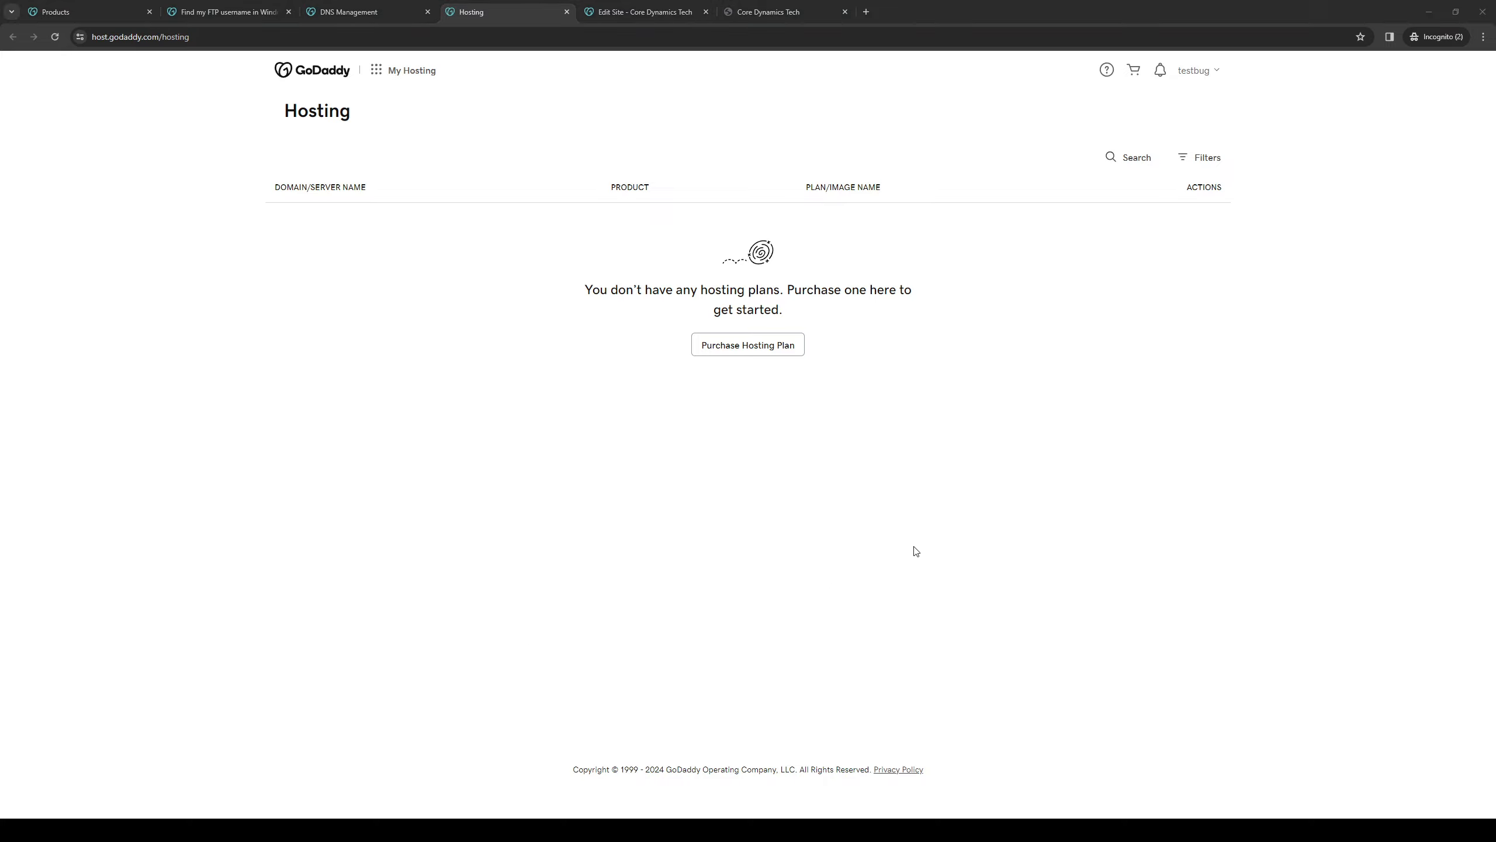
{"action": "mouse_move", "coordinate": [895, 537]}
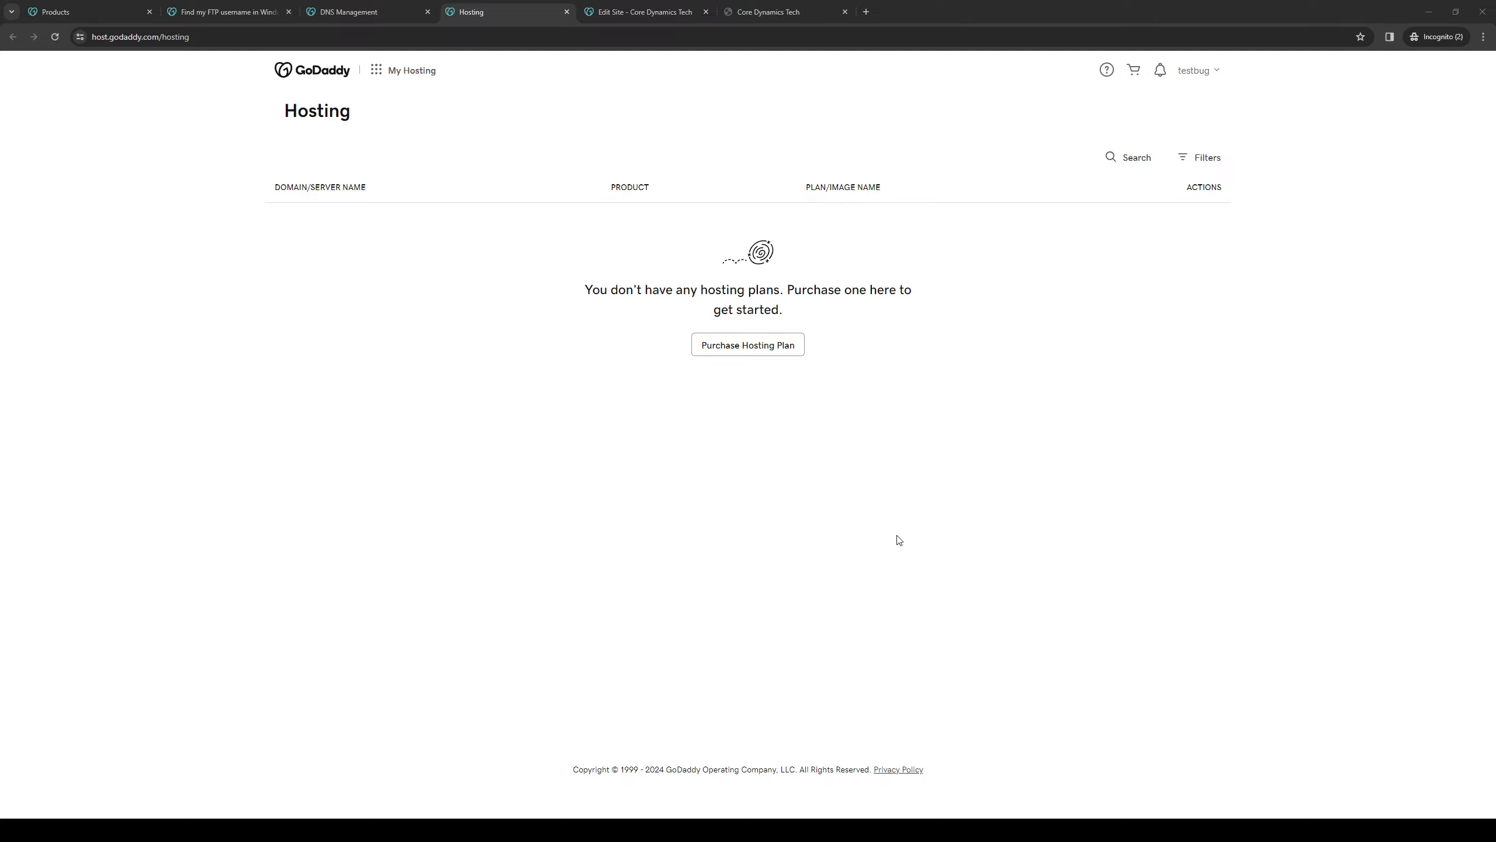
{"action": "mouse_move", "coordinate": [964, 509]}
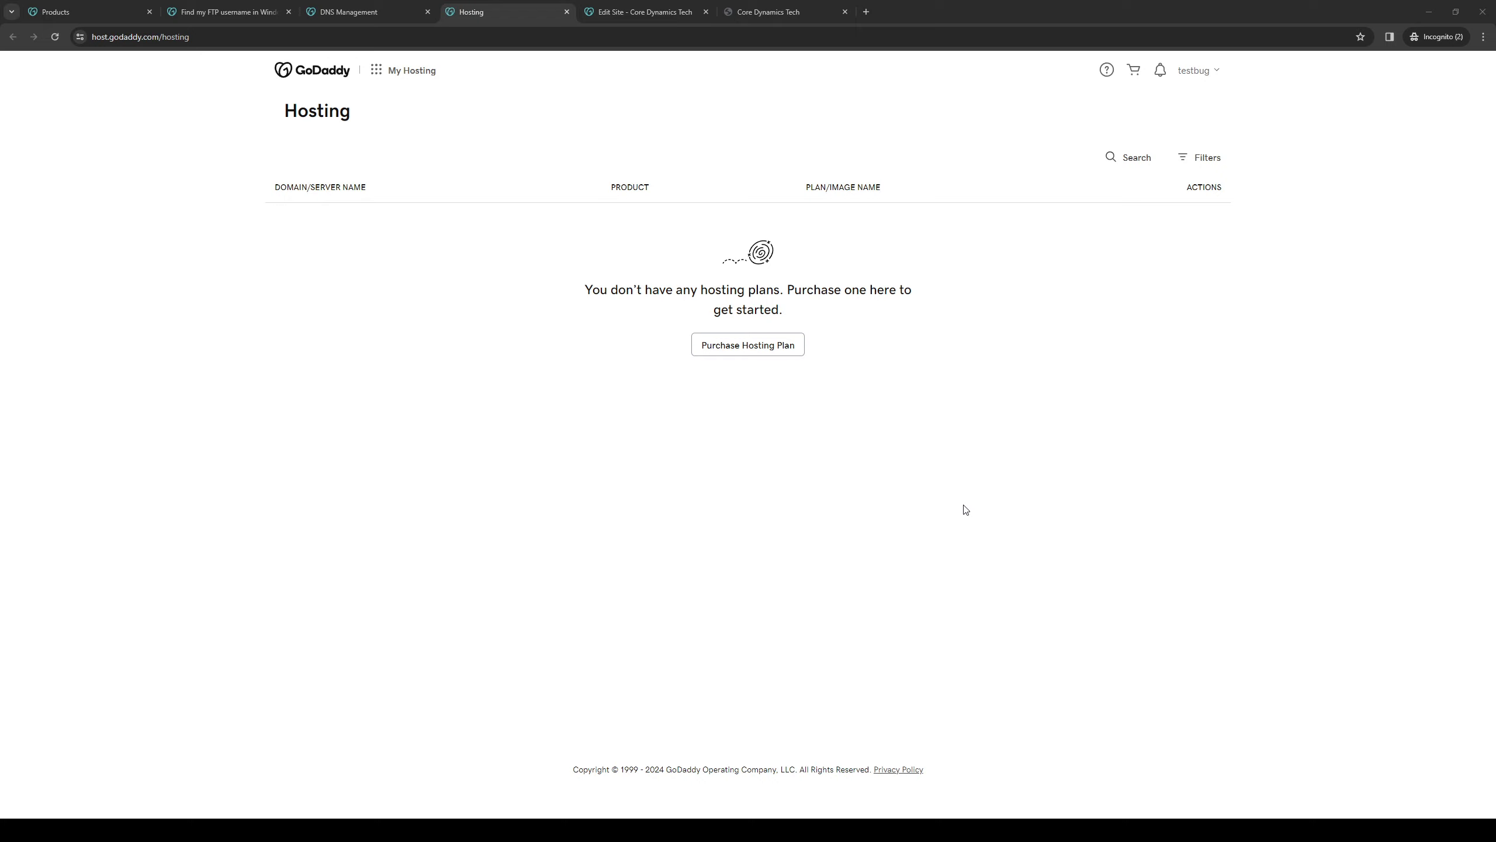